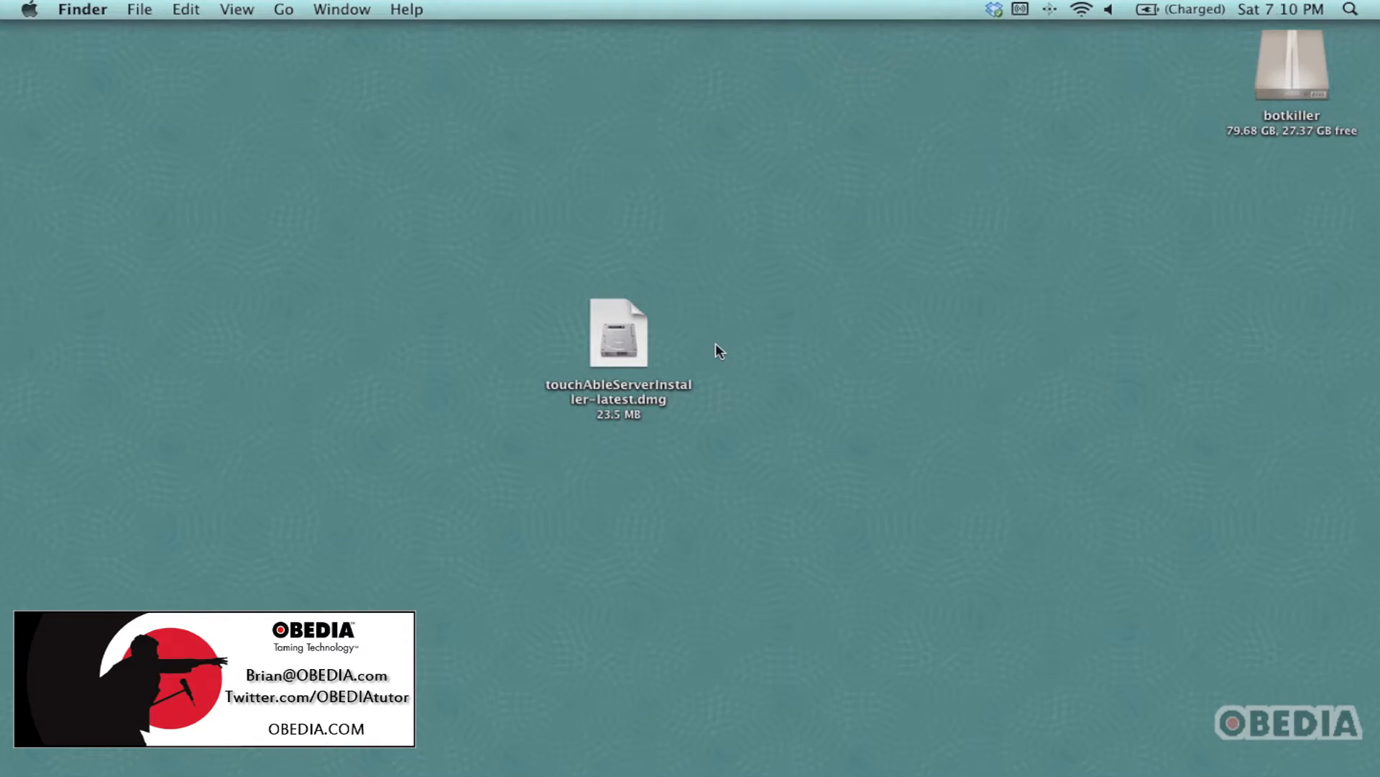
mouse_move(618, 340)
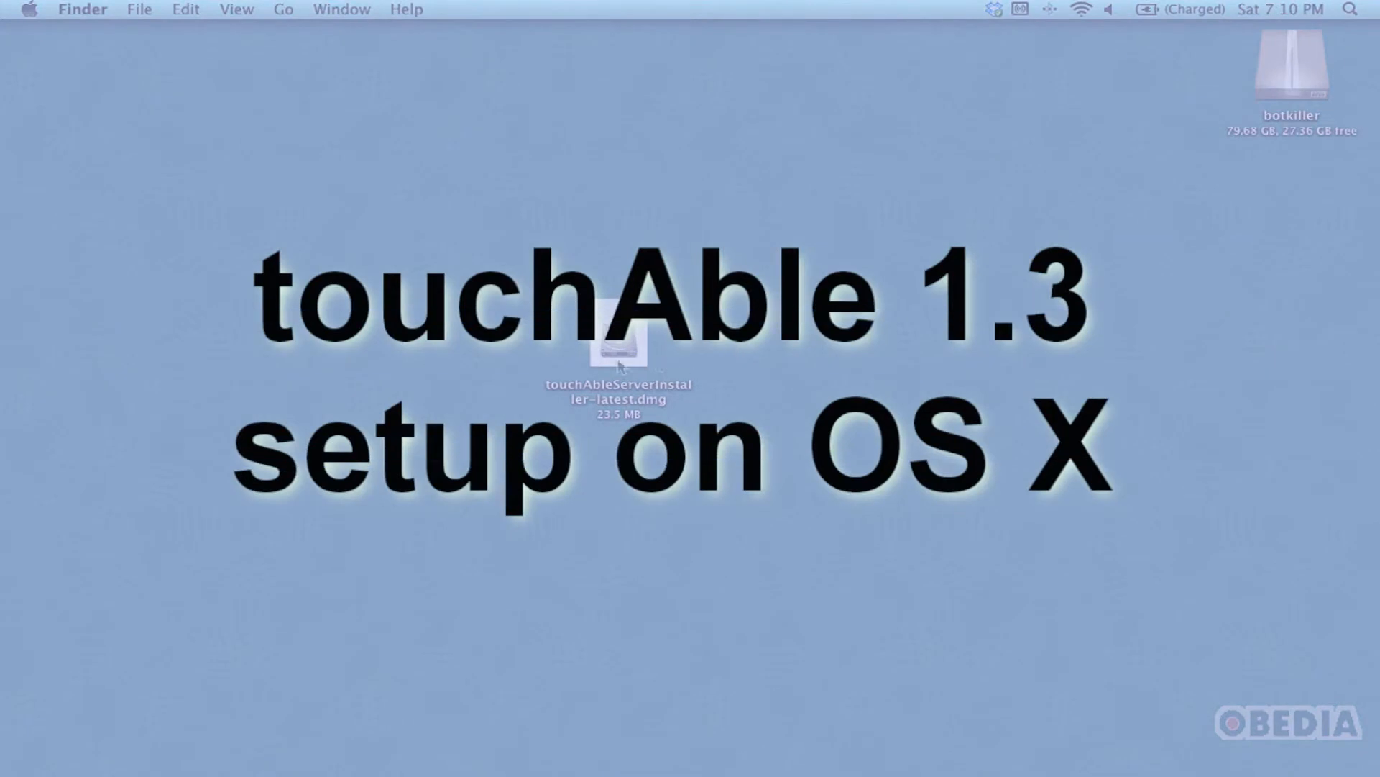
Step: Mount the touchAble 1.3 disk image and launch touchAble-Server-Installer-1.3.2, approving the security warning
left_click(619, 348)
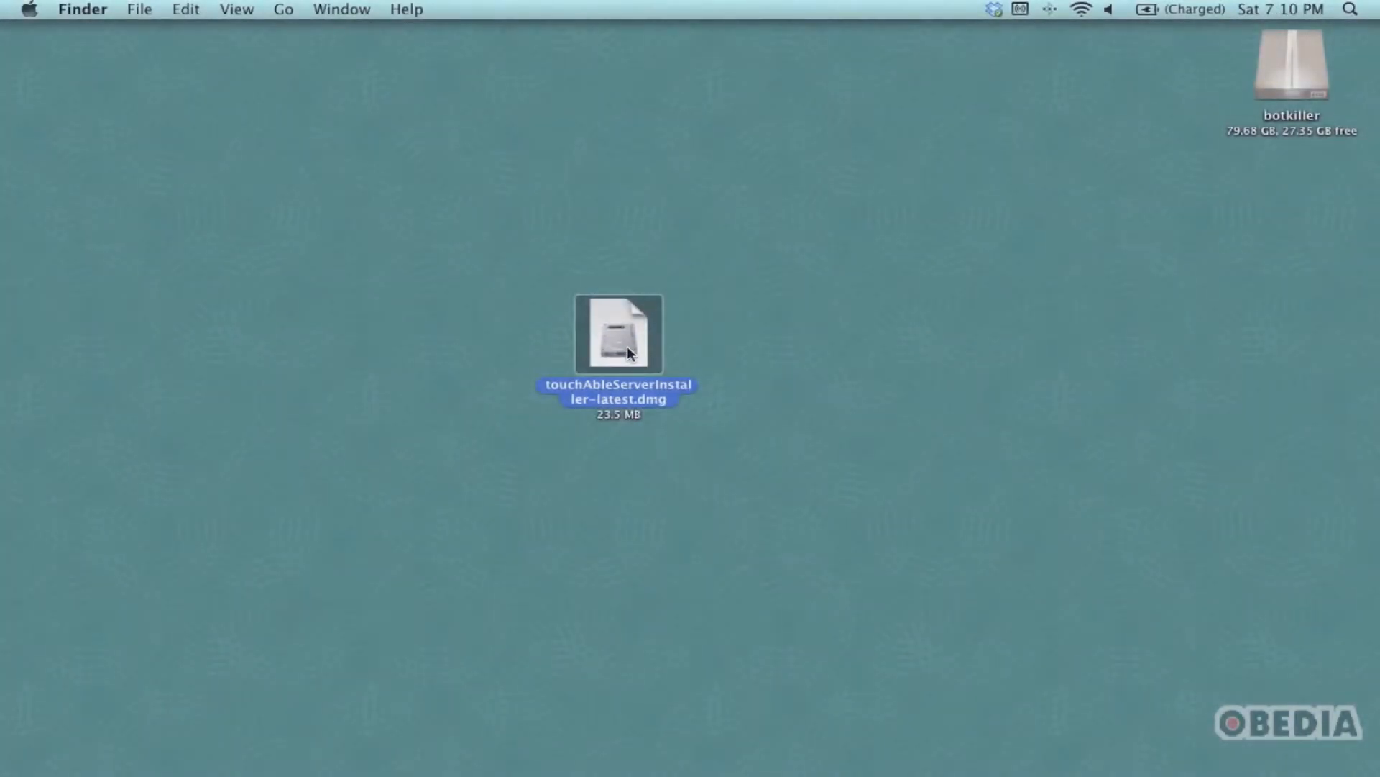
double_click(618, 335)
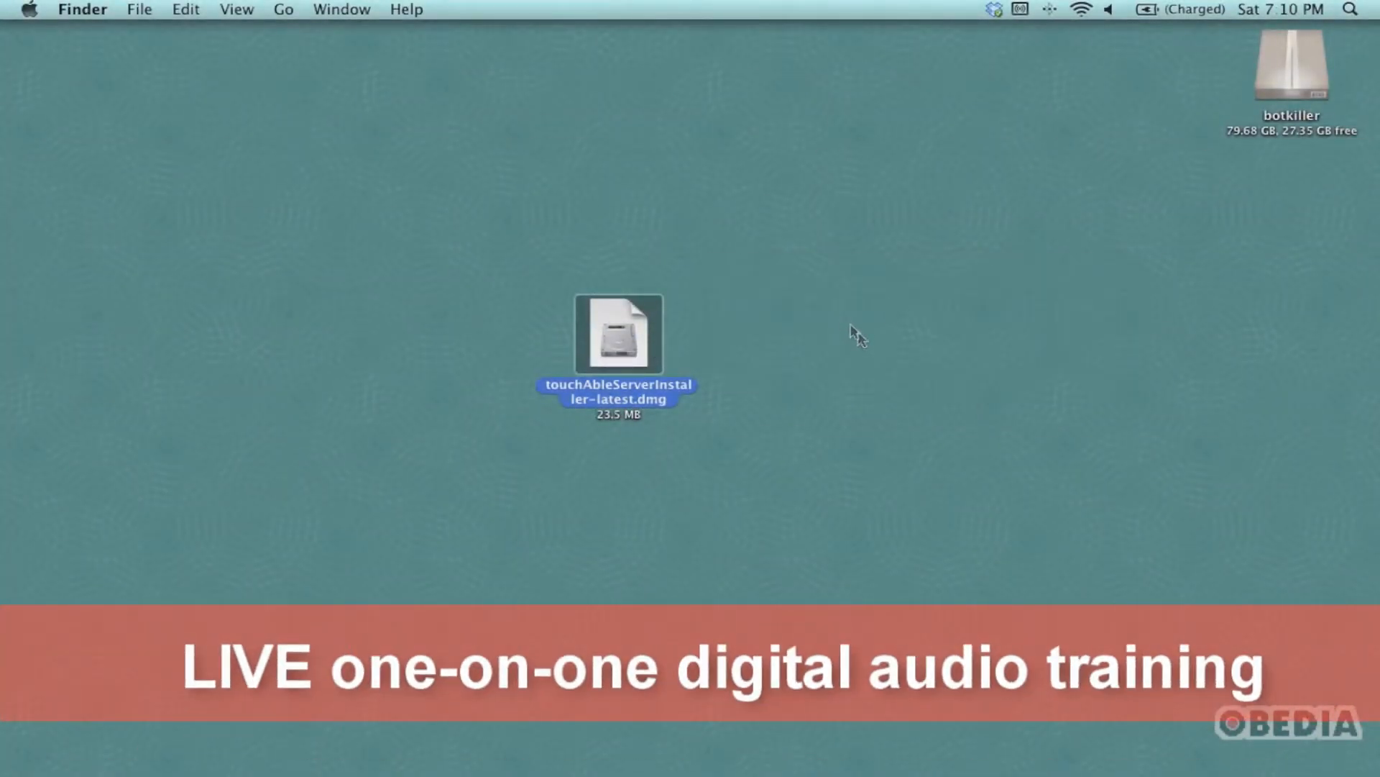
double_click(619, 335)
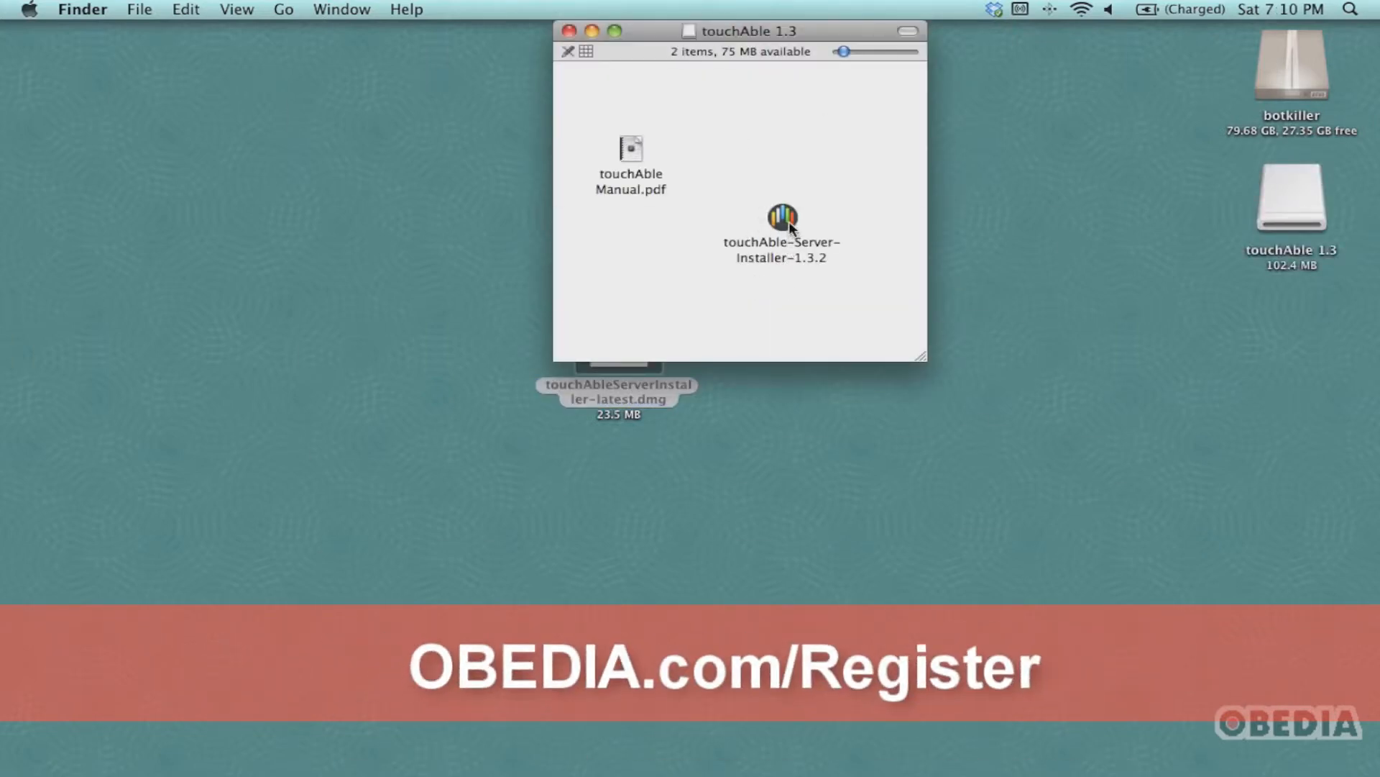
double_click(783, 218)
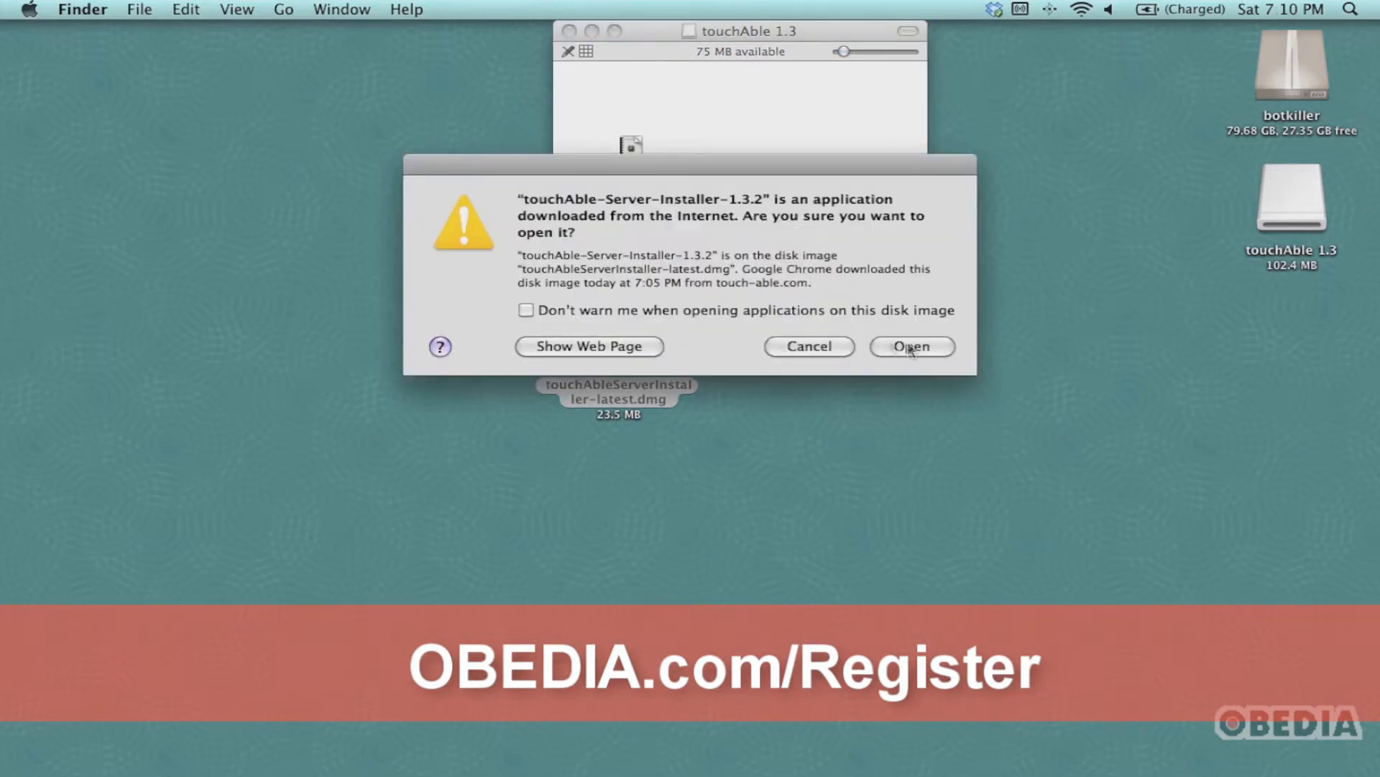
left_click(912, 345)
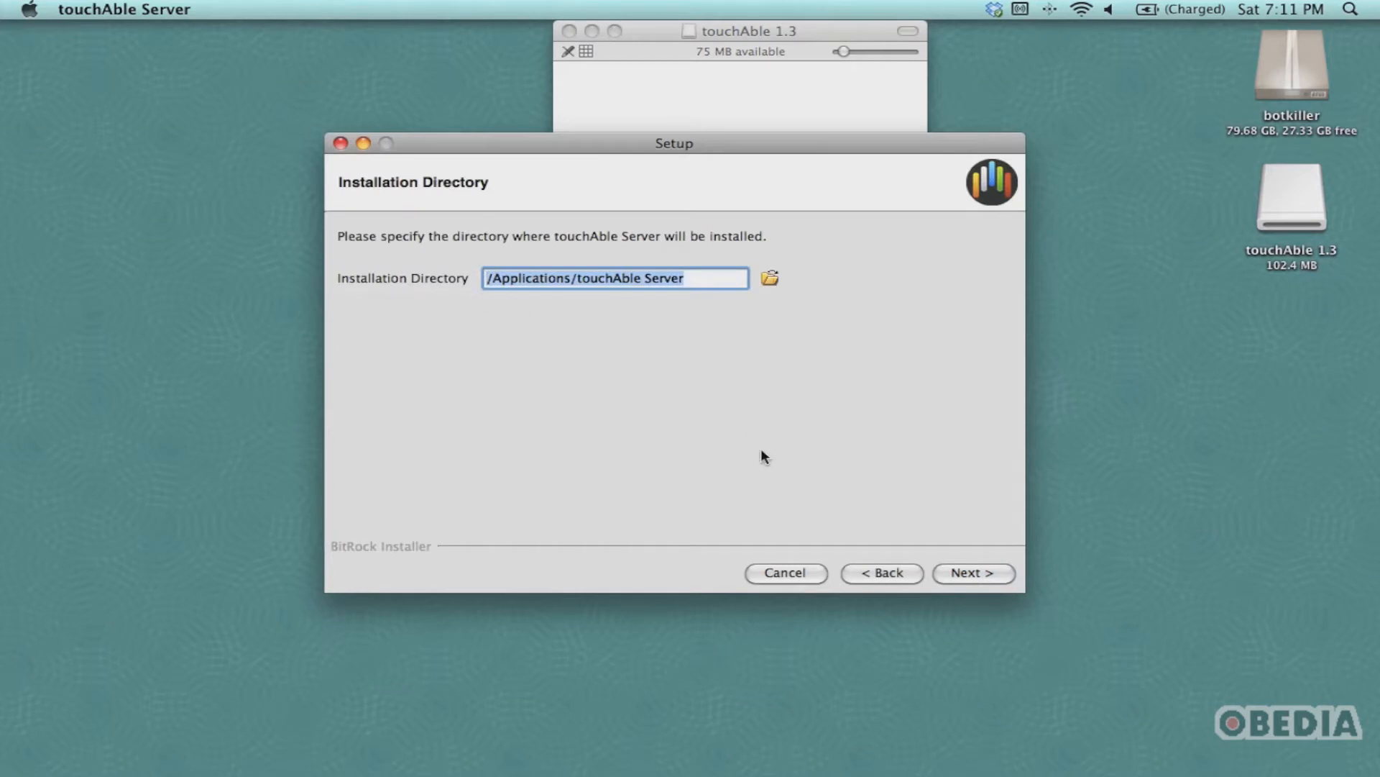
Step: Accept the default install directory, agree to uninstall the old touchAble, and authorise with the administrator password
left_click(972, 572)
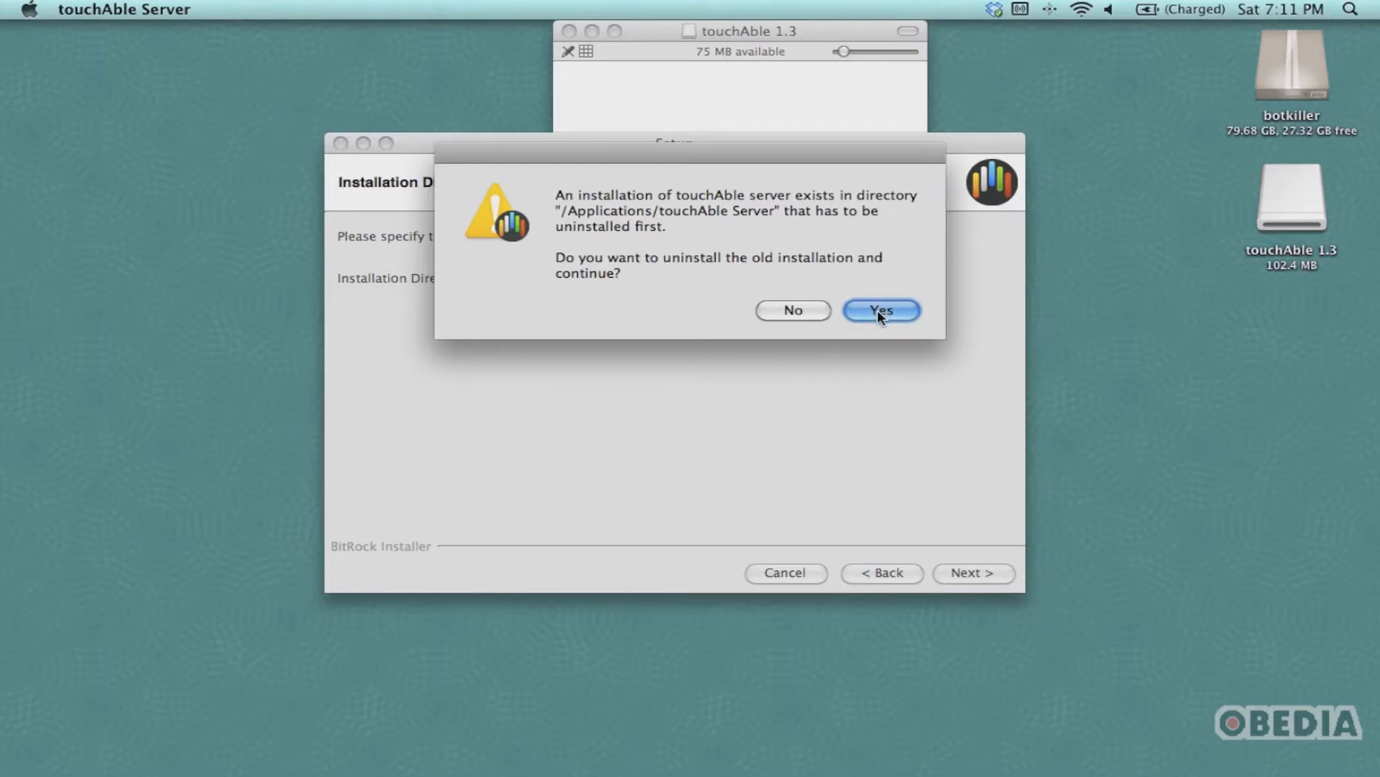
left_click(882, 310)
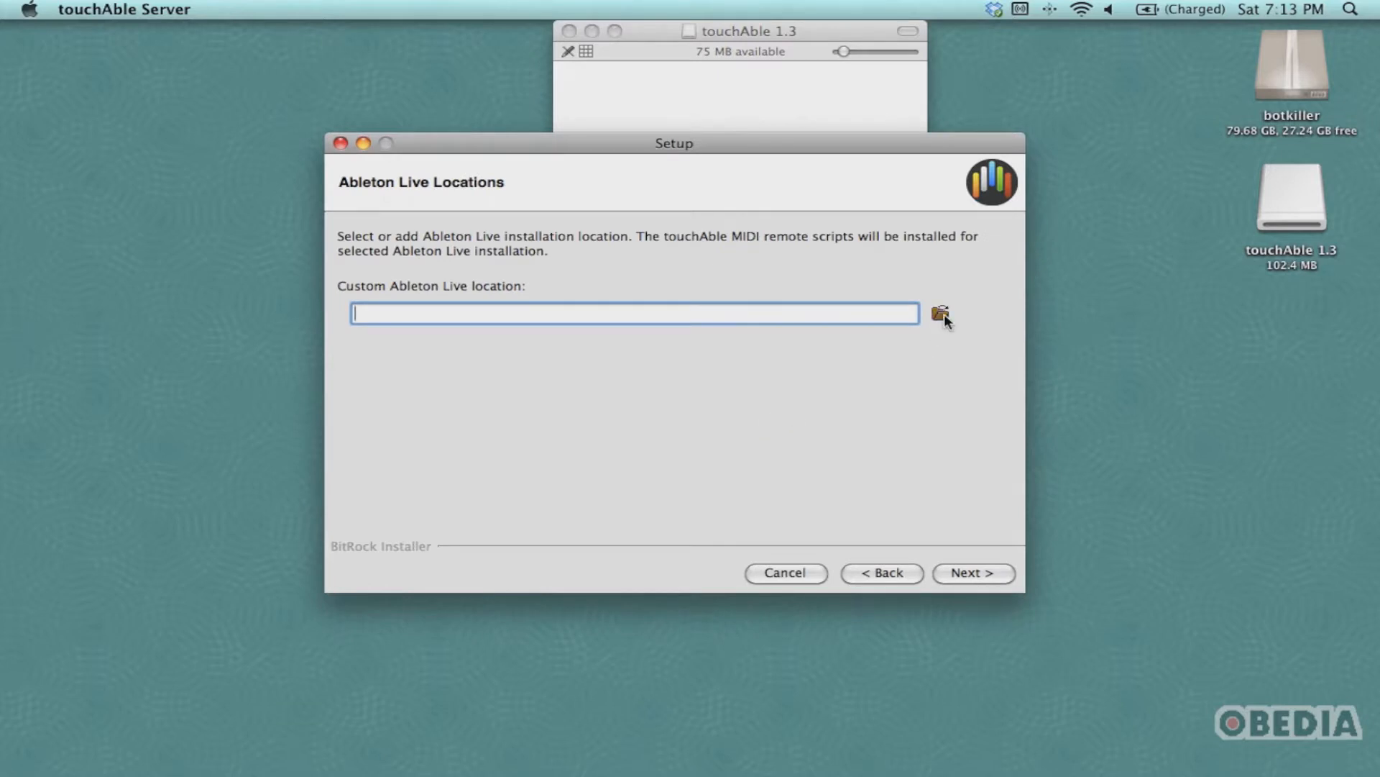
left_click(941, 313)
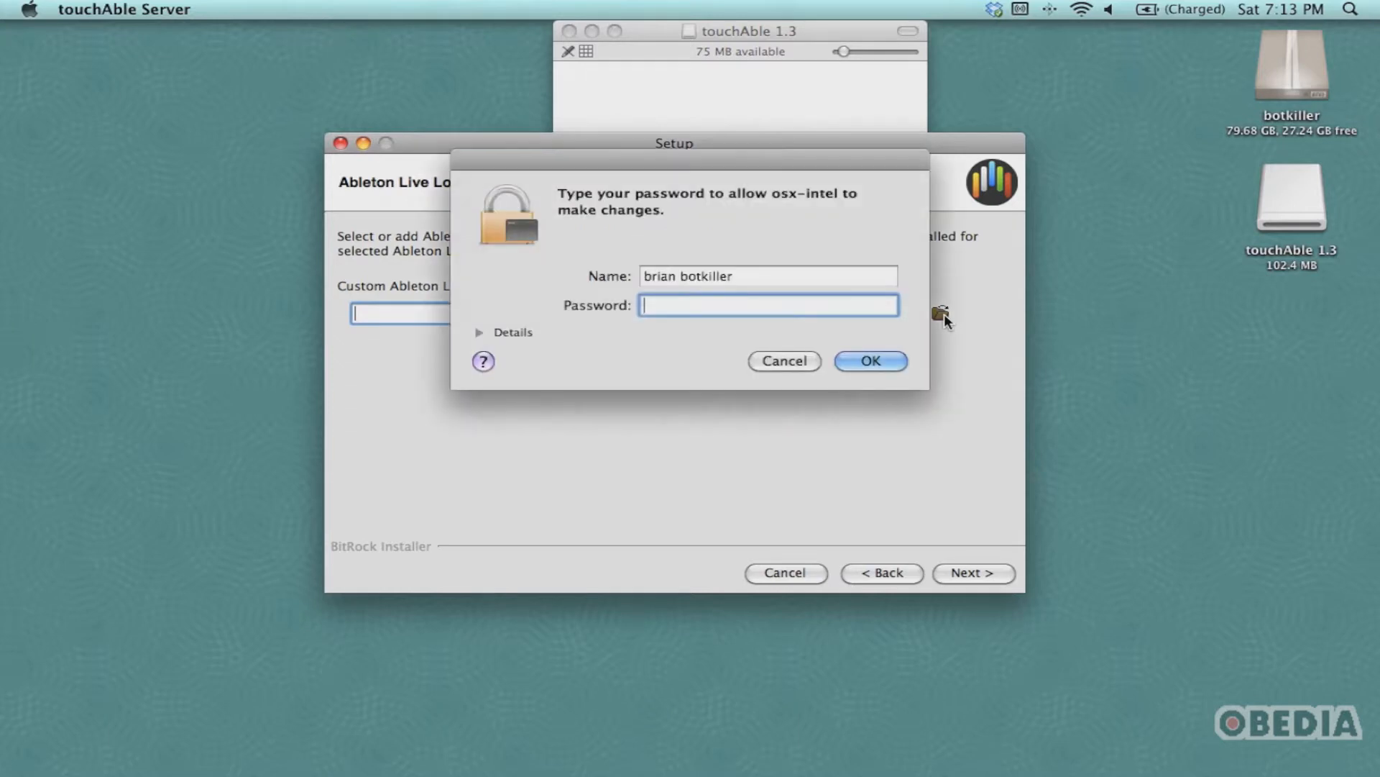
type("••••")
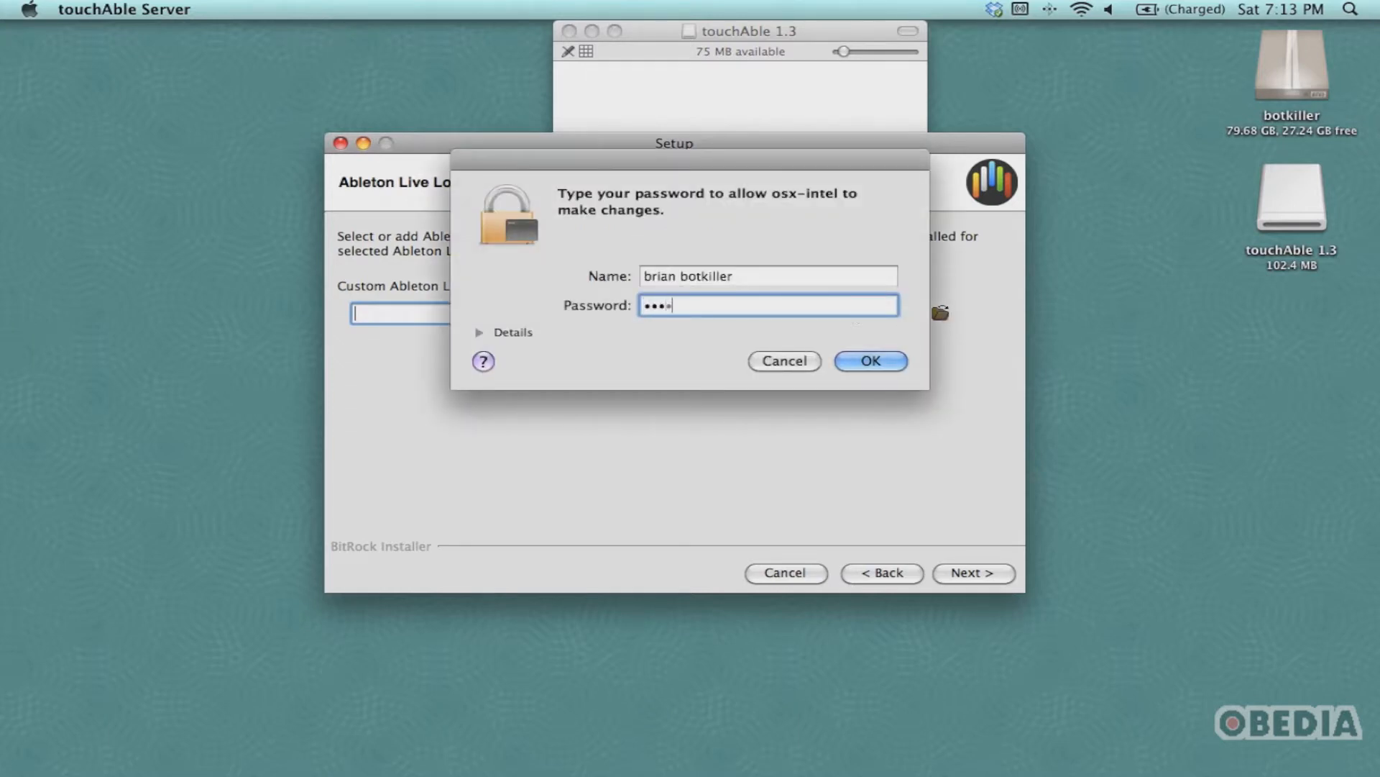
left_click(870, 360)
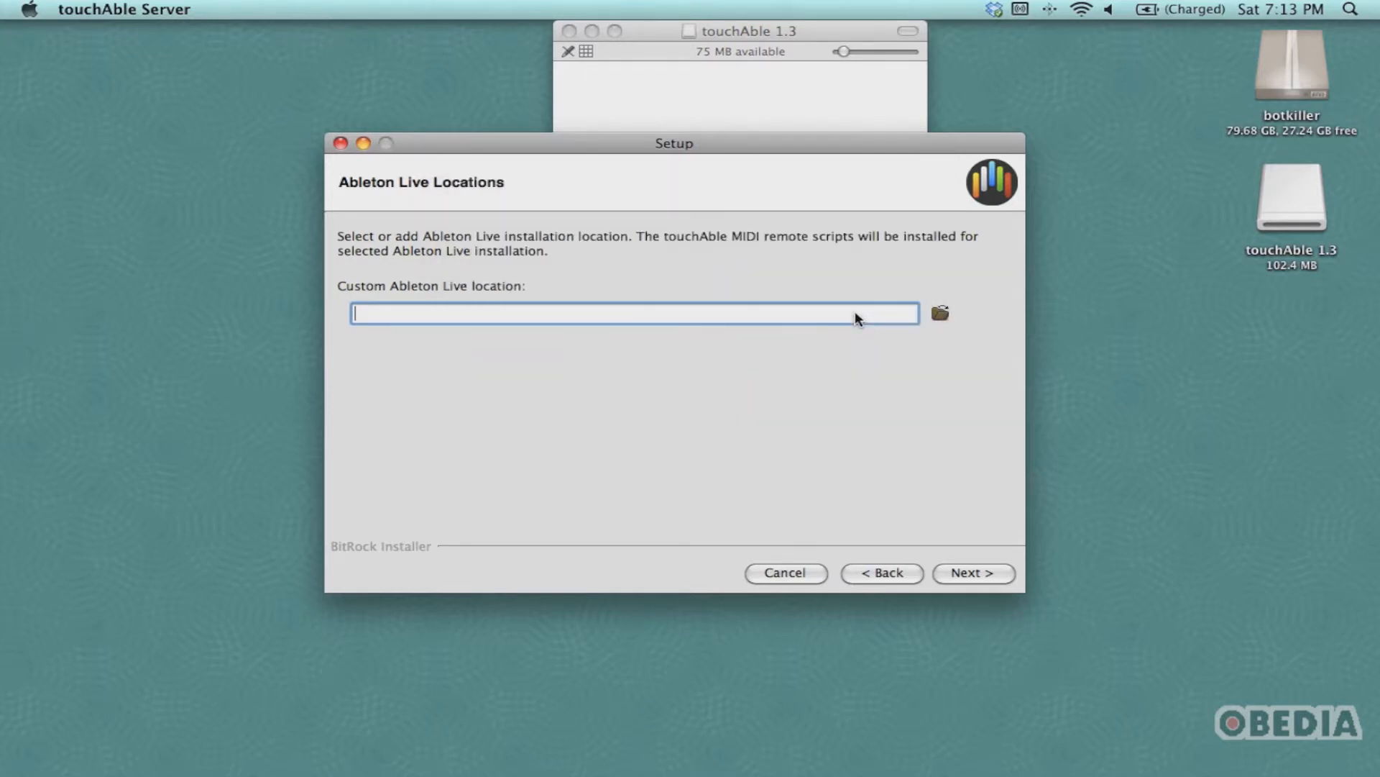
Step: Choose the Live 8.2.1 OS X folder on the botkiller drive as the Ableton Live location
left_click(939, 312)
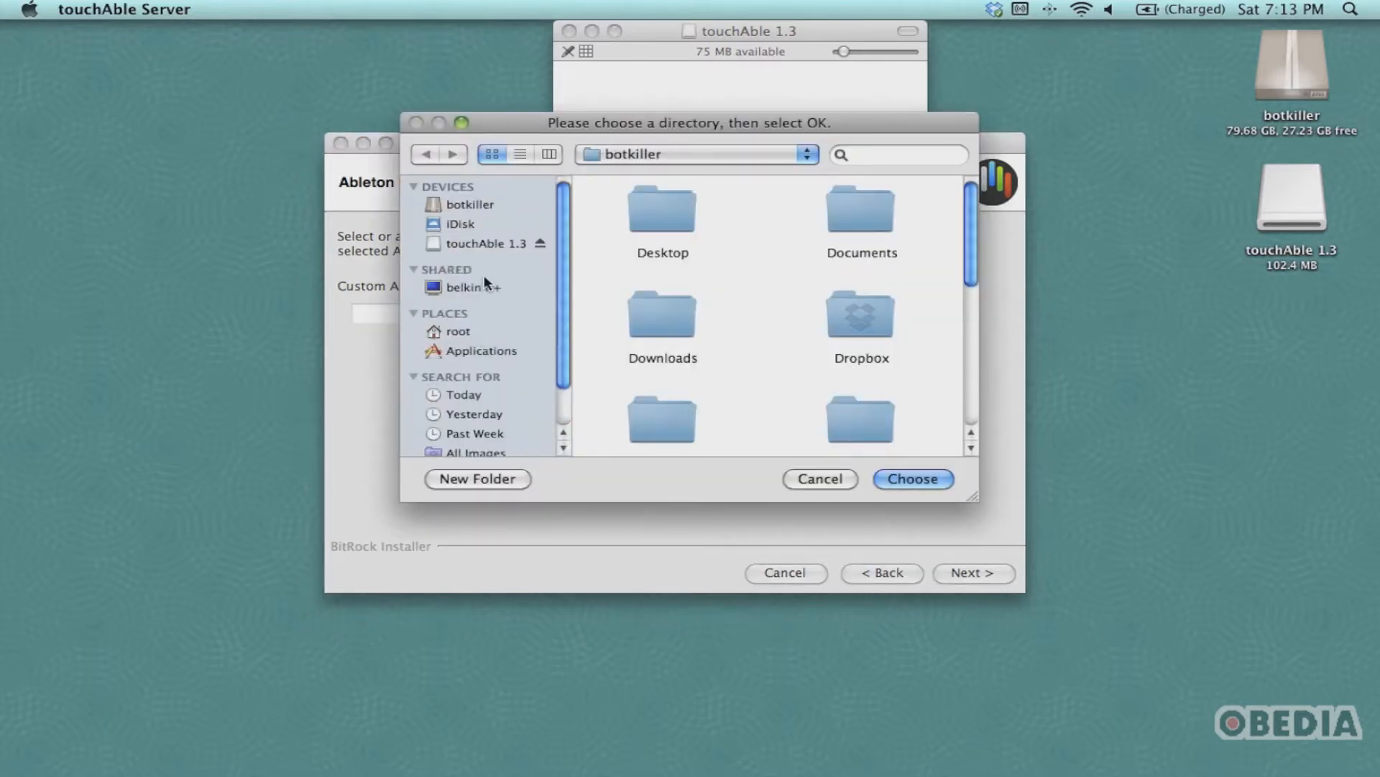
left_click(471, 203)
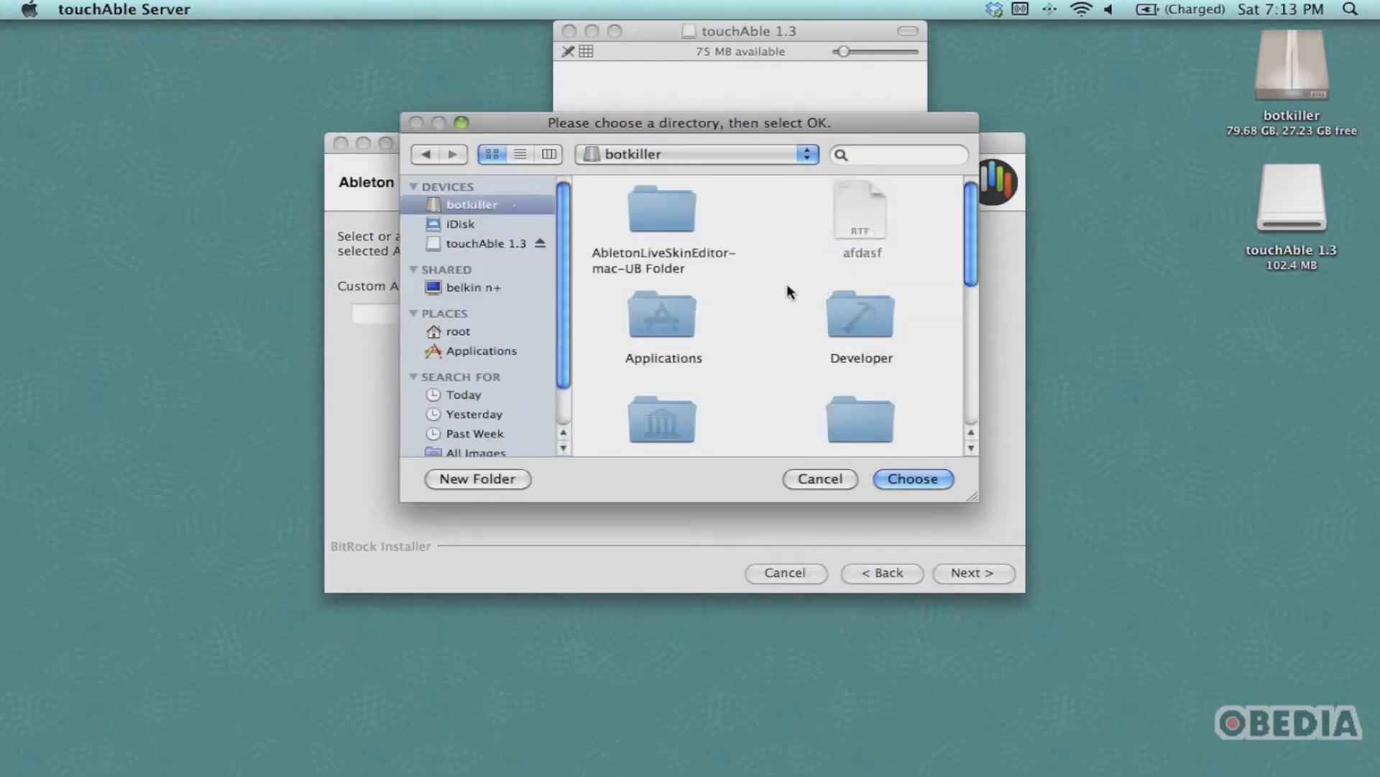
scroll("down", 3)
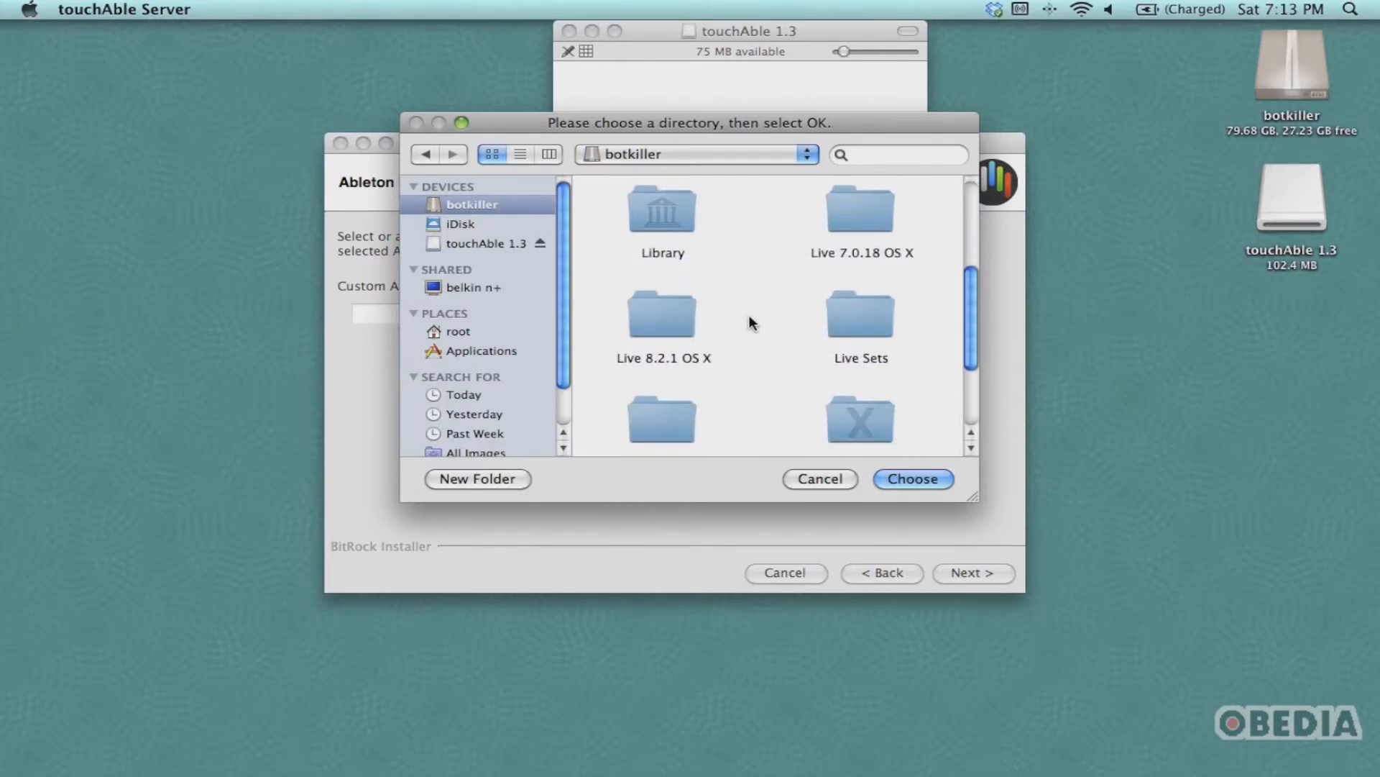
left_click(914, 477)
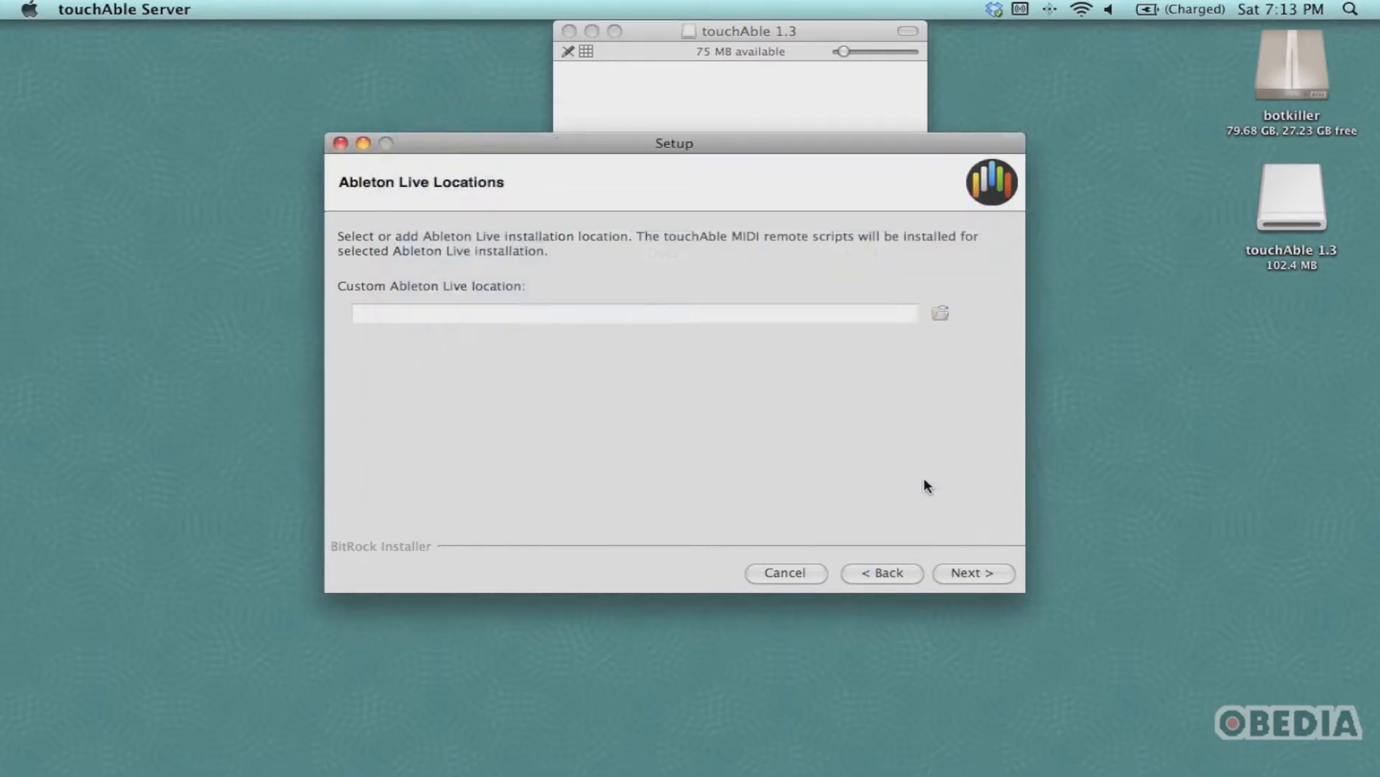
type("/Live 8.2.1 OS X")
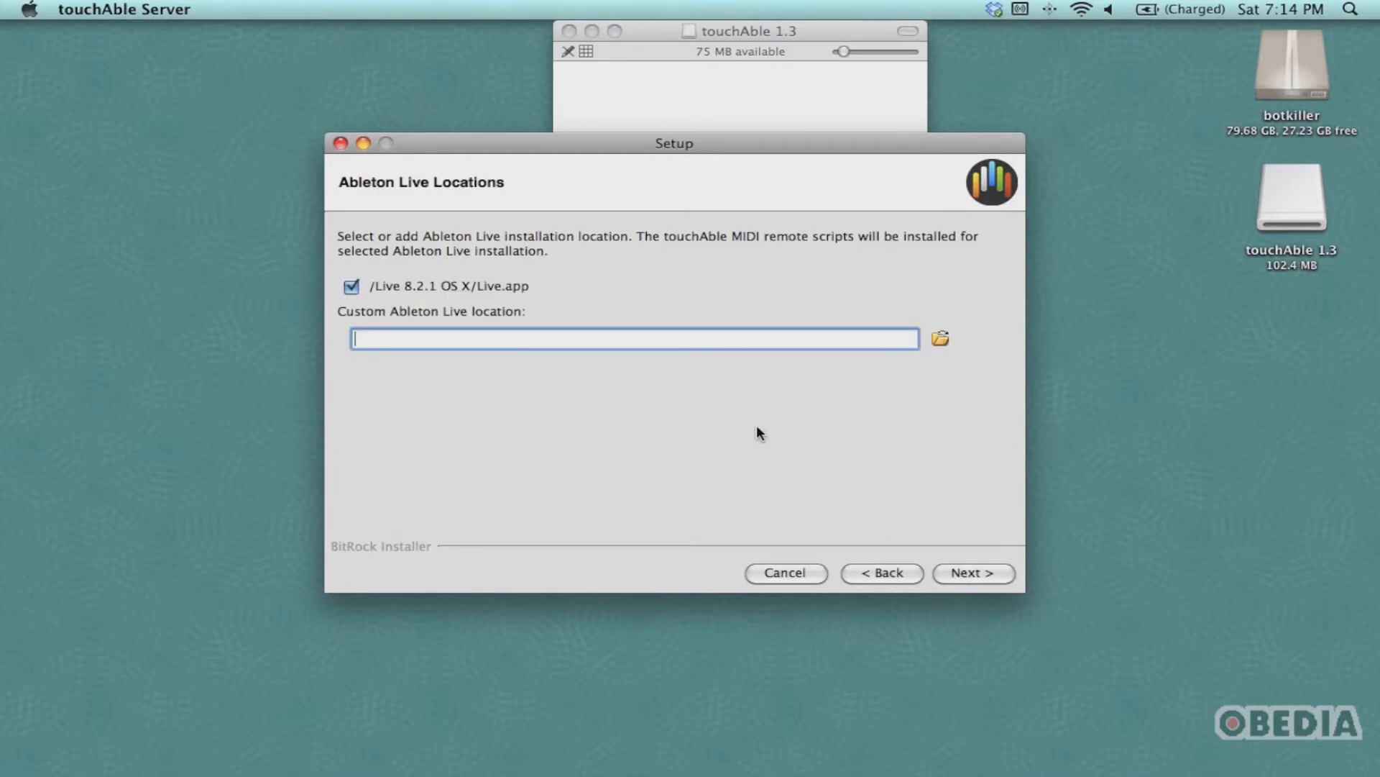
Step: Install touchAble Server with scripts for Live 8.2.1 and finish the setup wizard
left_click(972, 572)
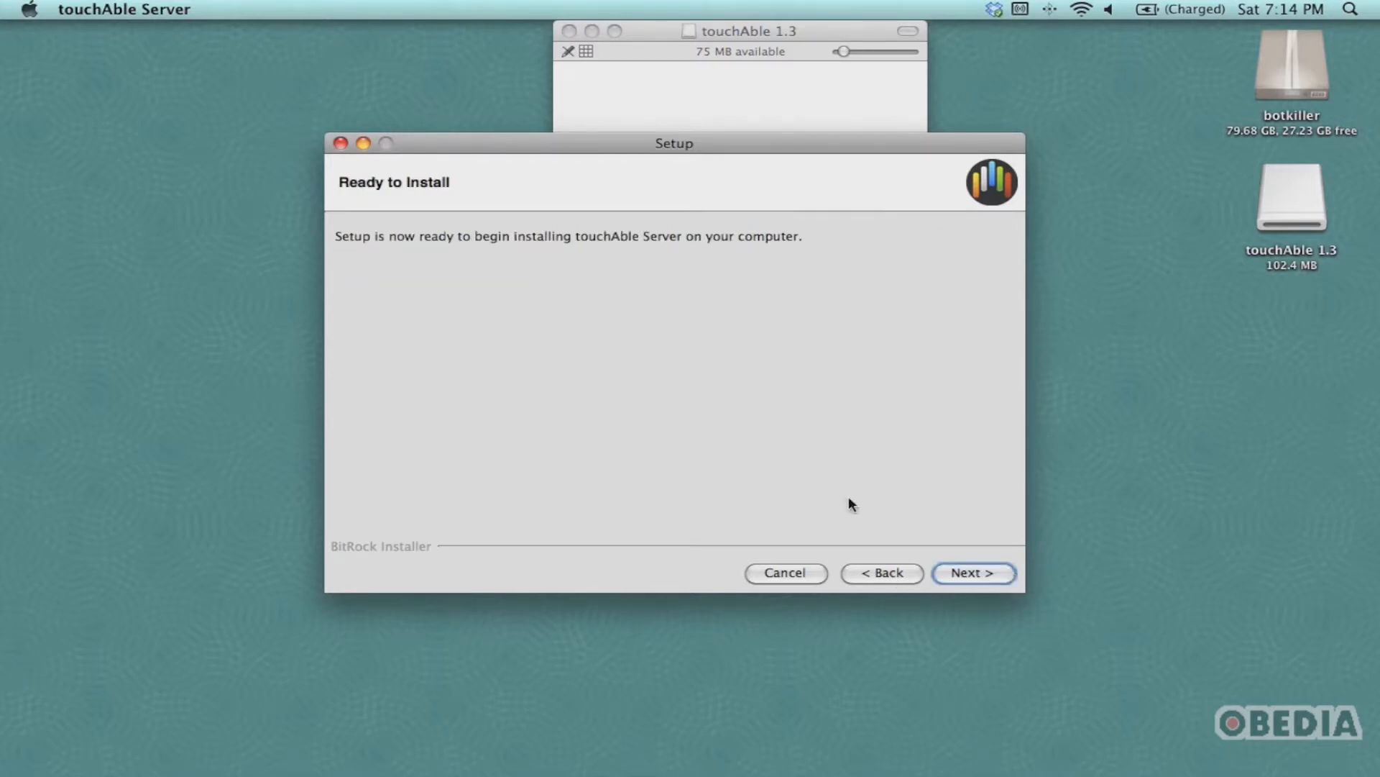
left_click(974, 572)
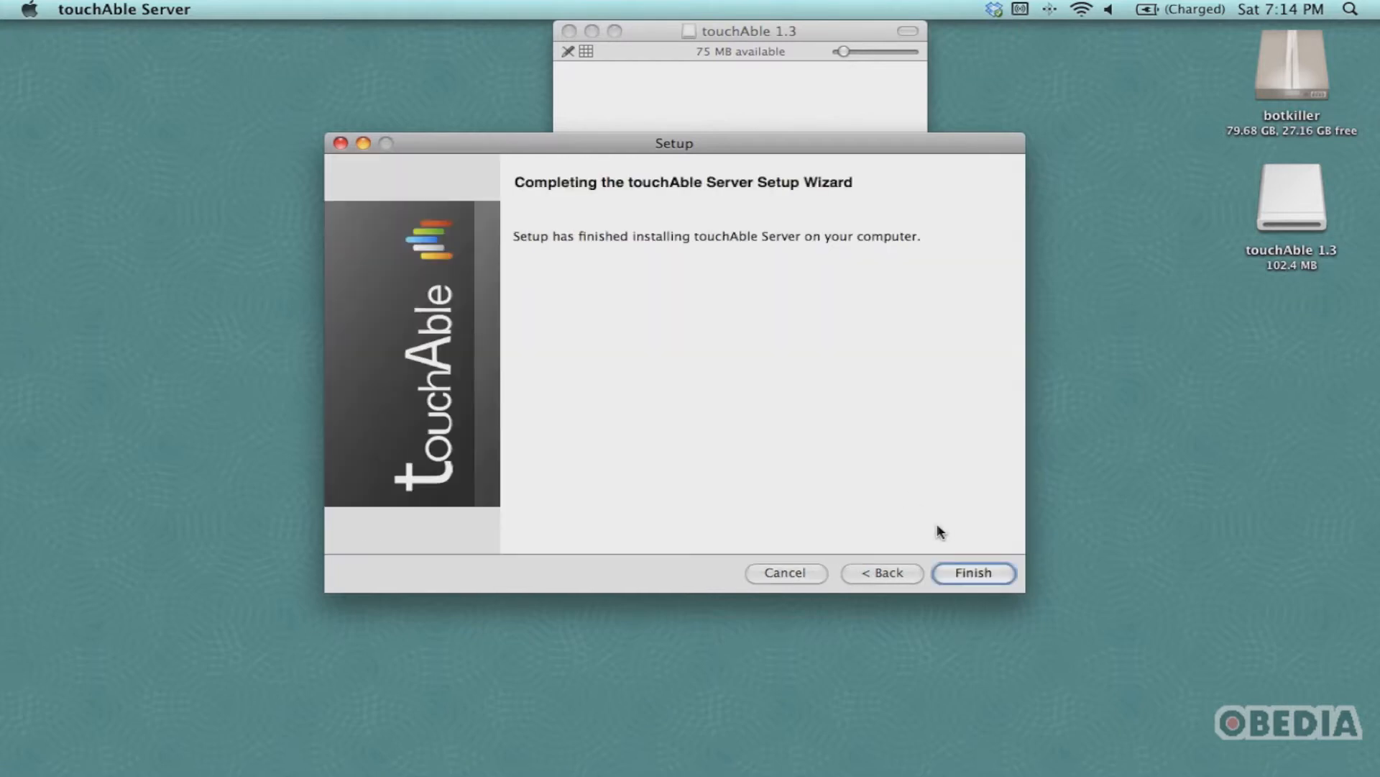
left_click(973, 573)
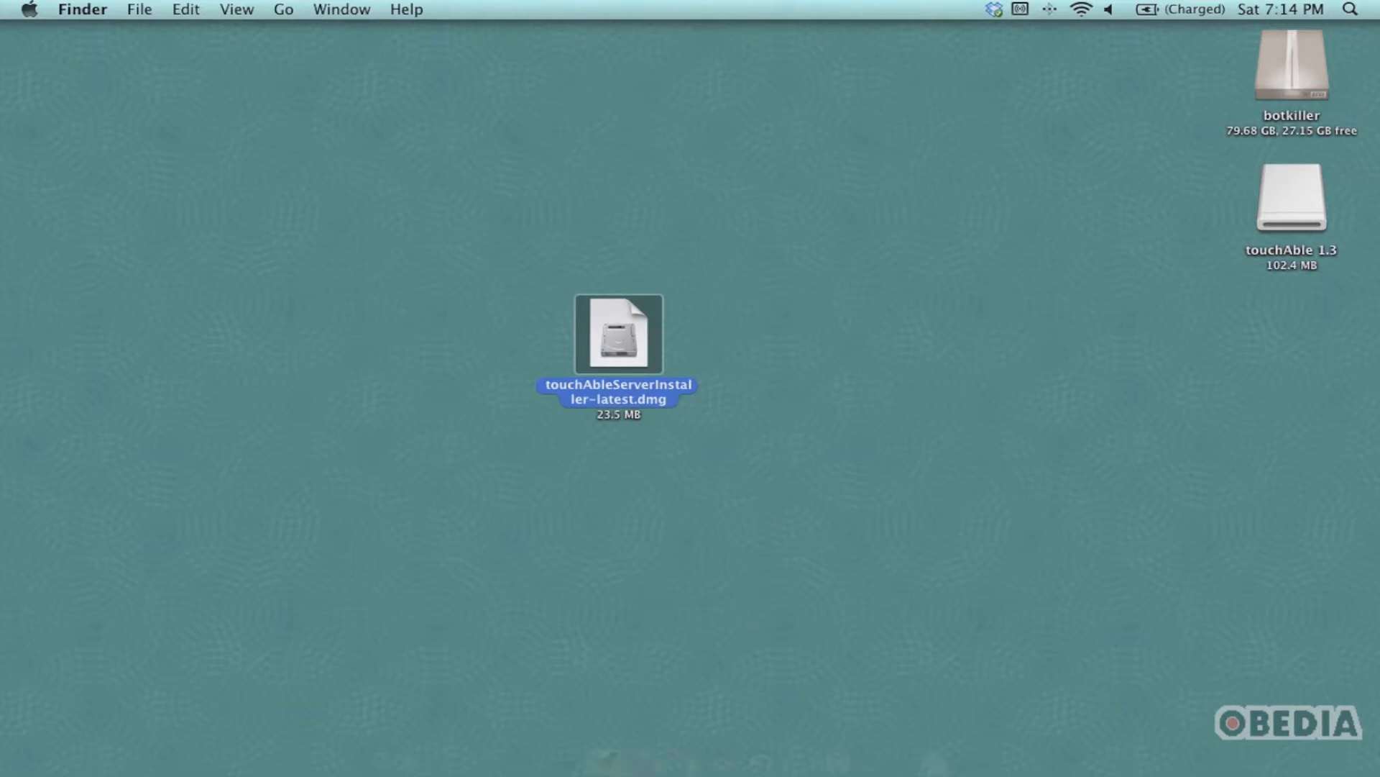
Step: Launch the installed touchAble Server v1.3 app and centre its window
double_click(619, 333)
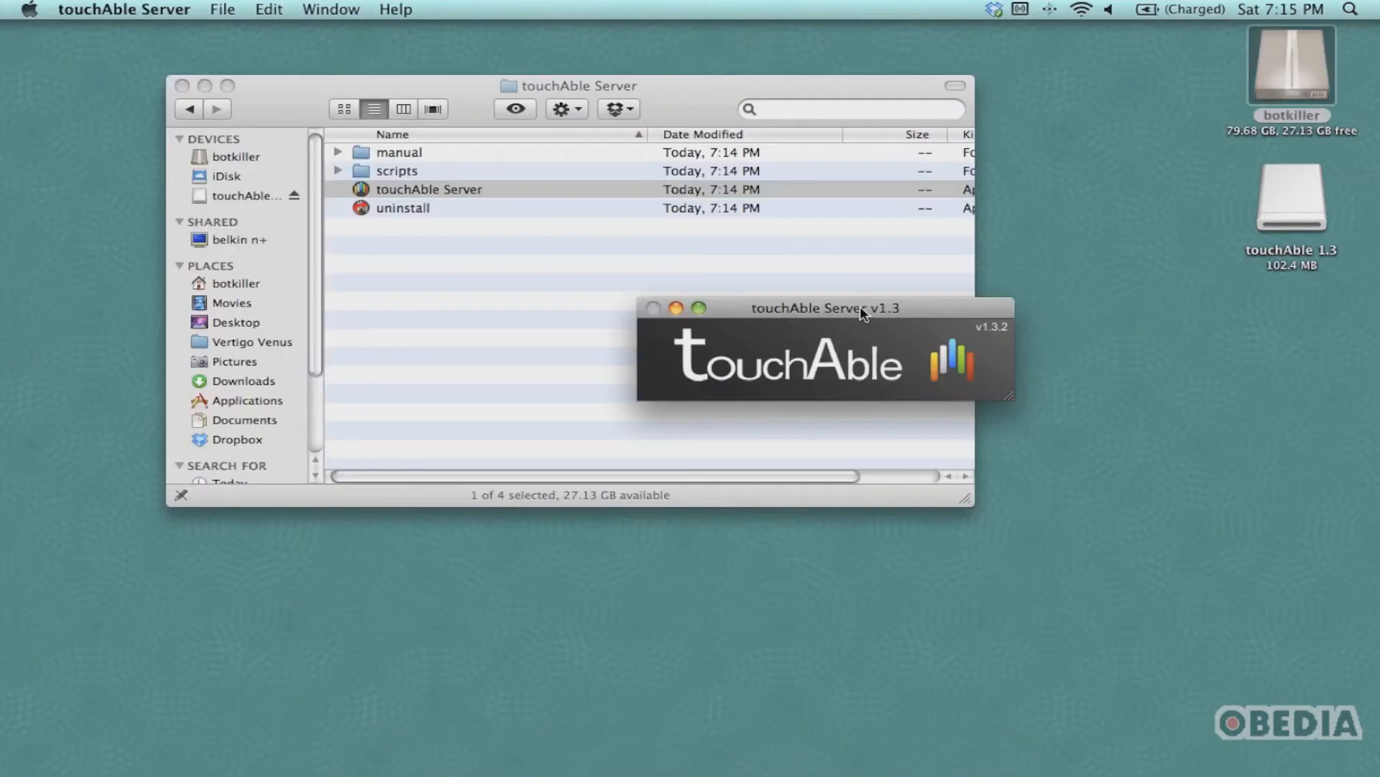
left_click_drag(823, 308, 672, 308)
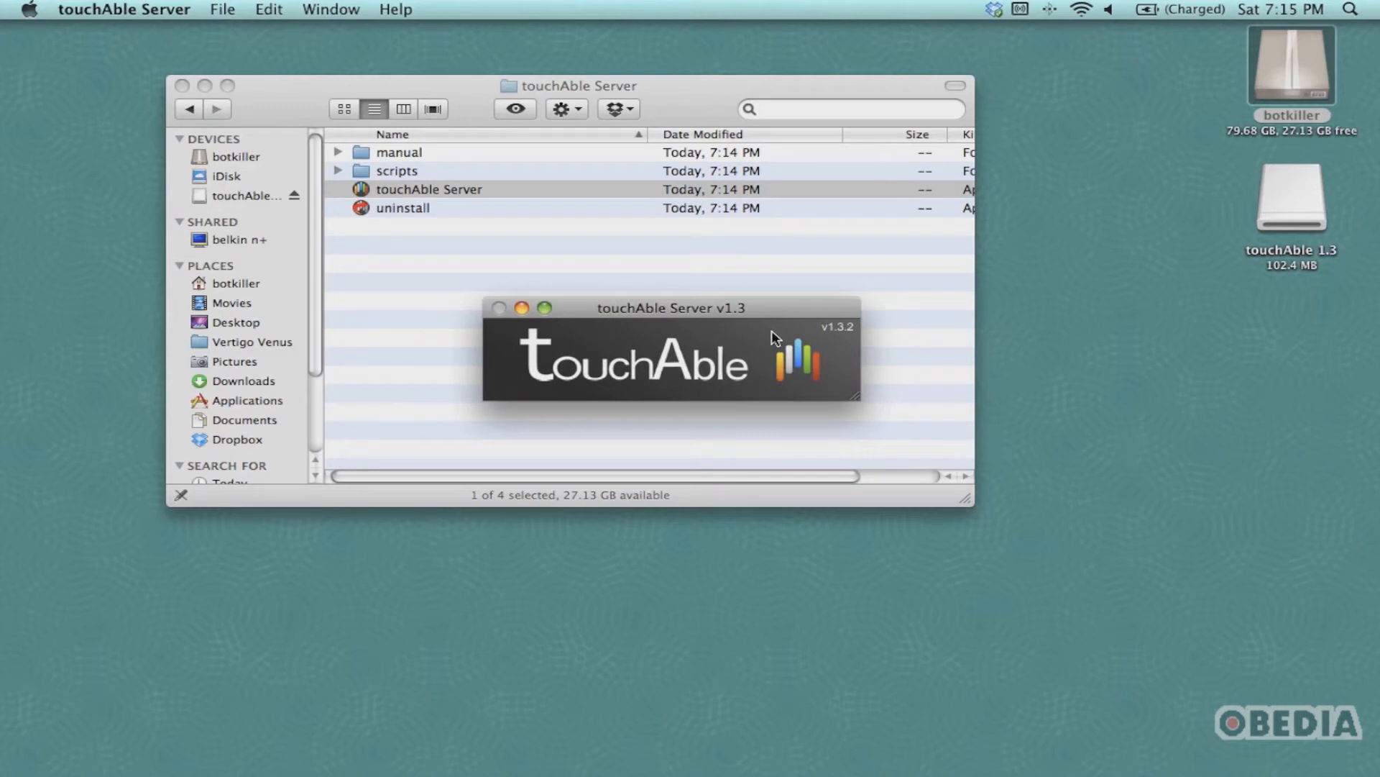
mouse_move(708, 324)
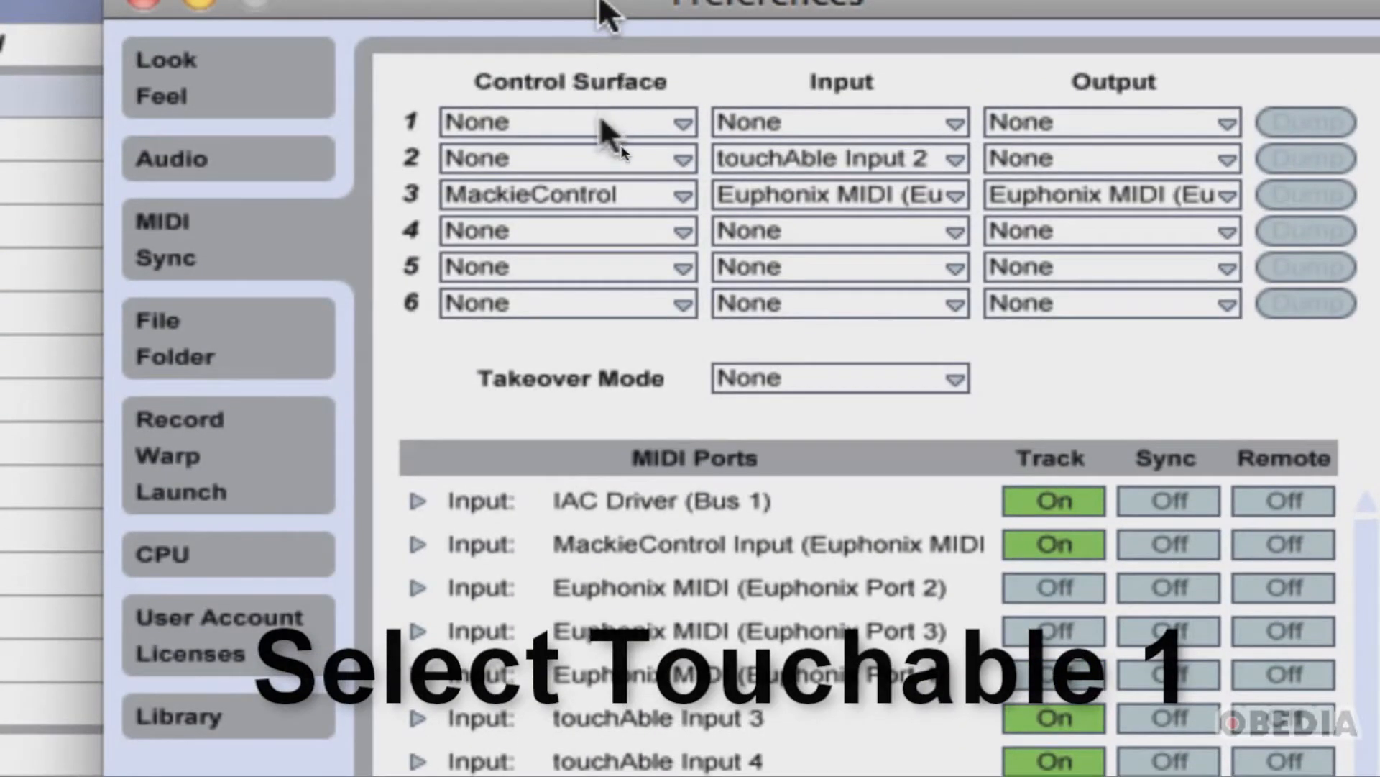
mouse_move(652, 132)
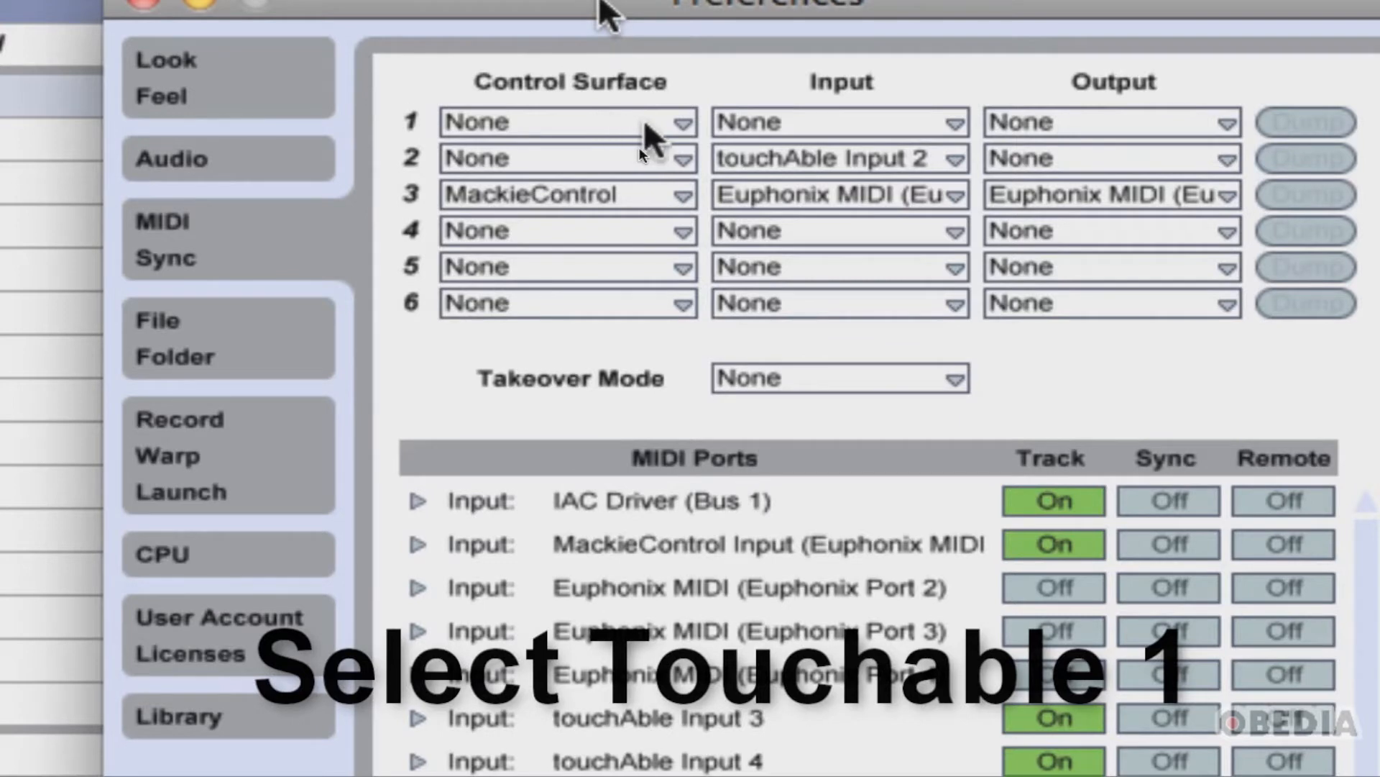
Step: Set control surface slot 1 in the MIDI/Sync preferences to touchAble 1
left_click(568, 122)
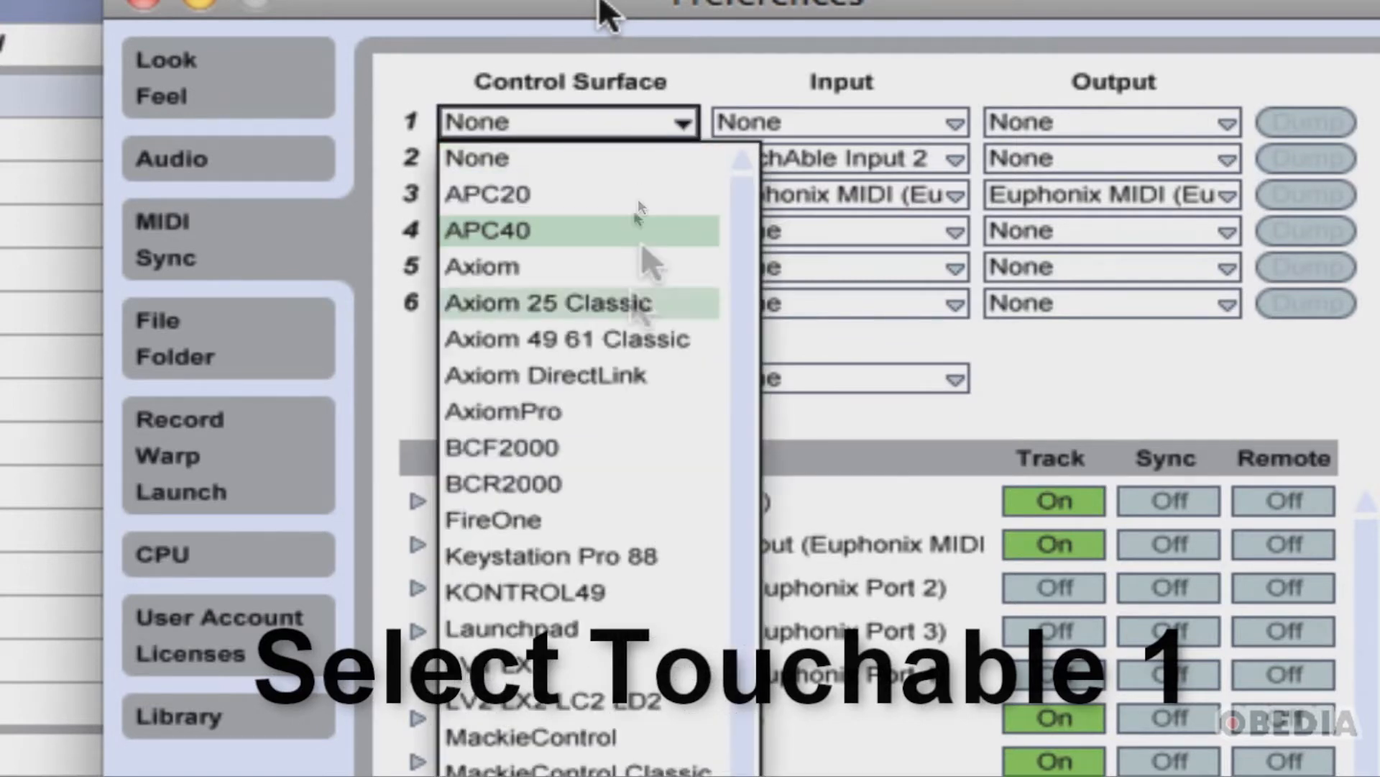
scroll("down", 3)
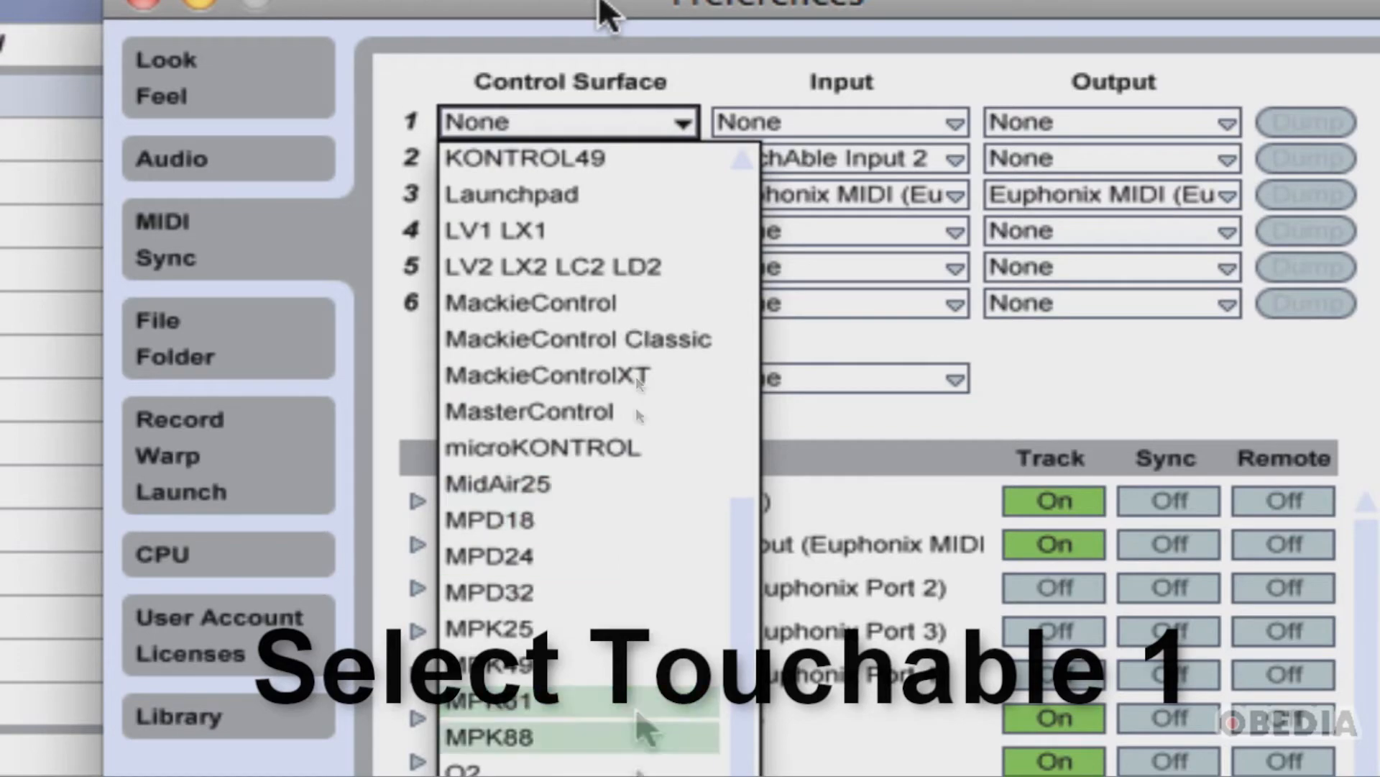
scroll("down", 3)
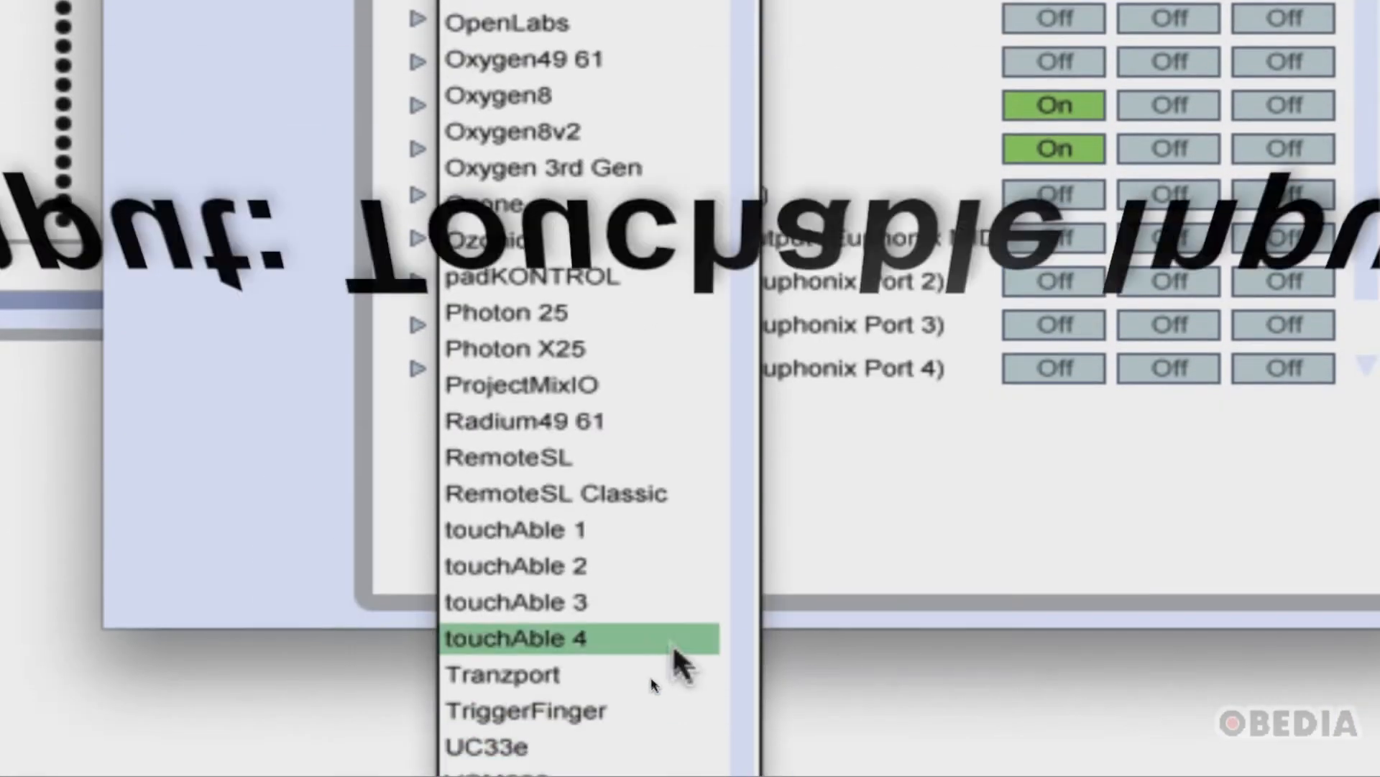
left_click(516, 637)
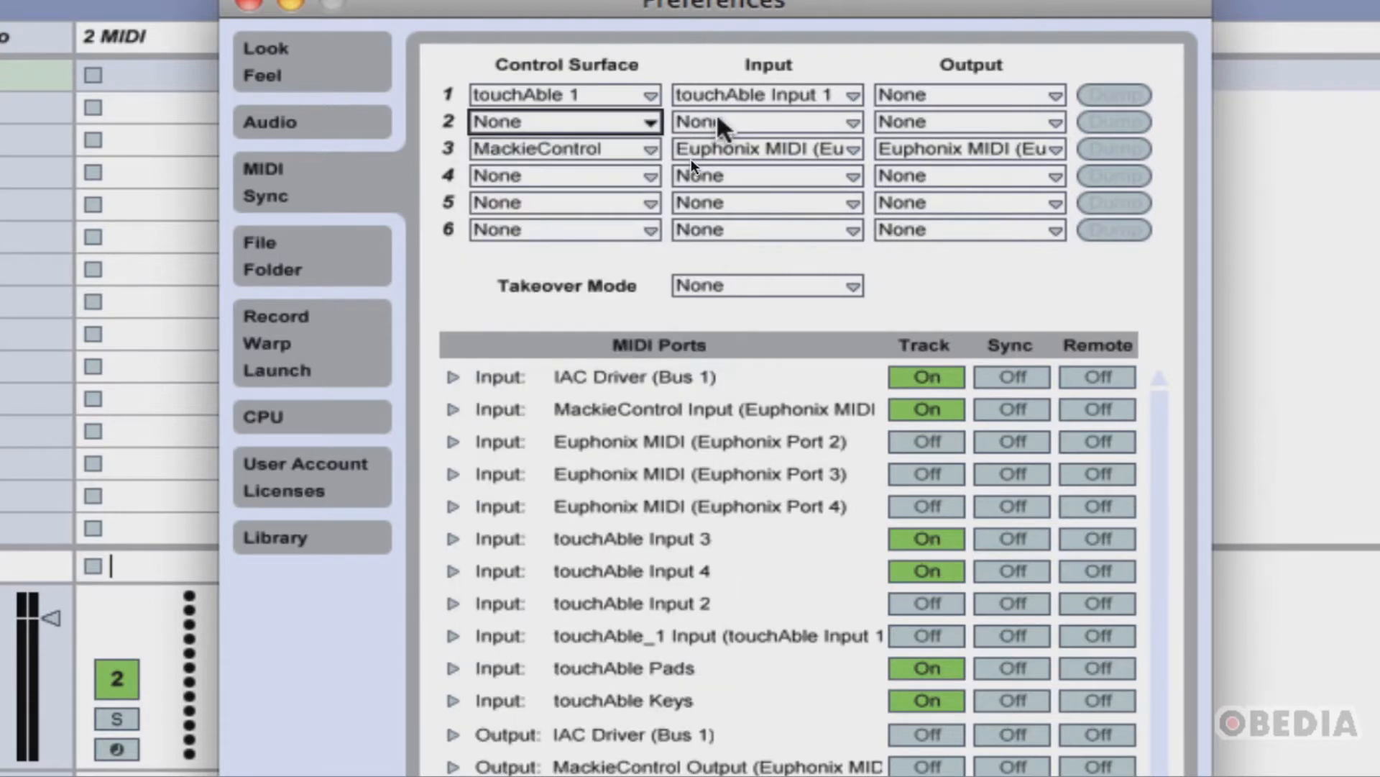
Step: Enable Track for touchAble Pads and Keys inputs and Sync for the touchAble Clock Sync output
left_click(763, 121)
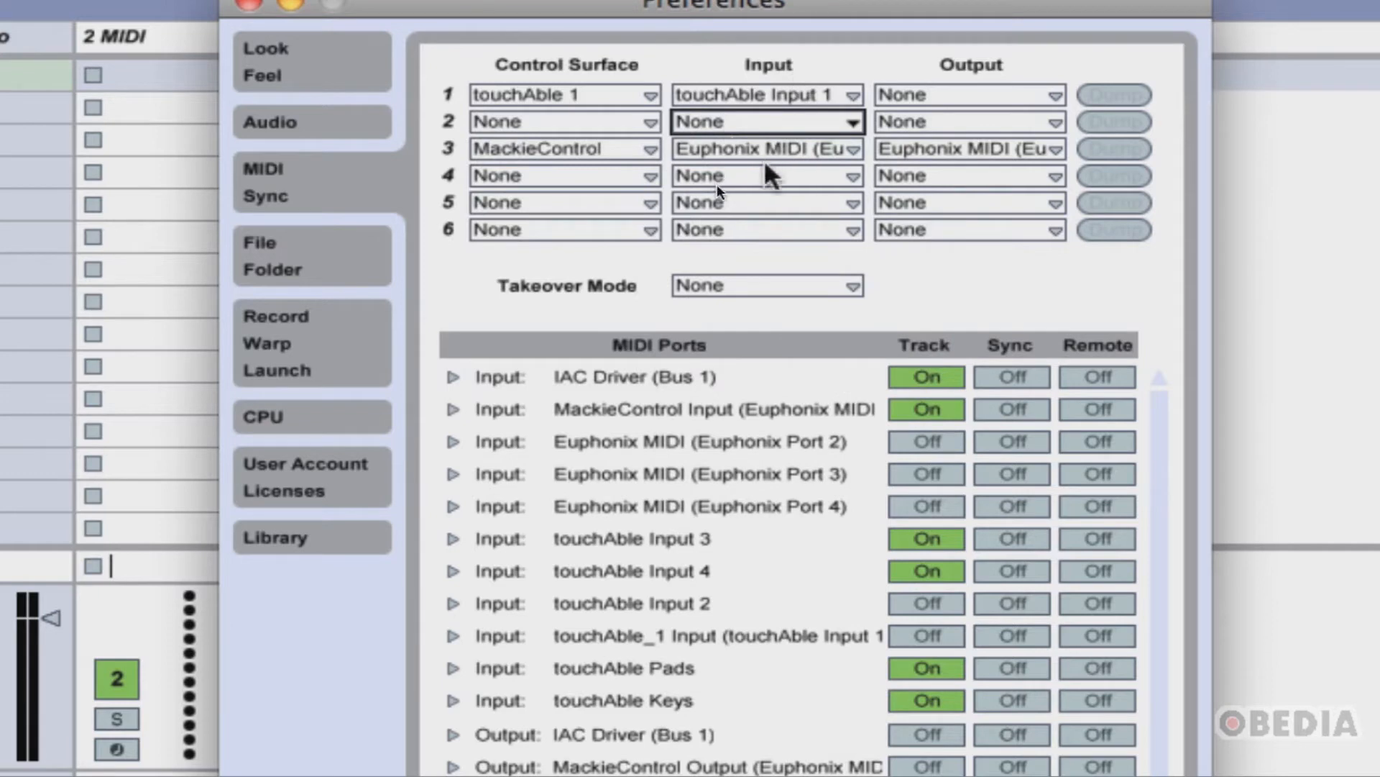
mouse_move(876, 537)
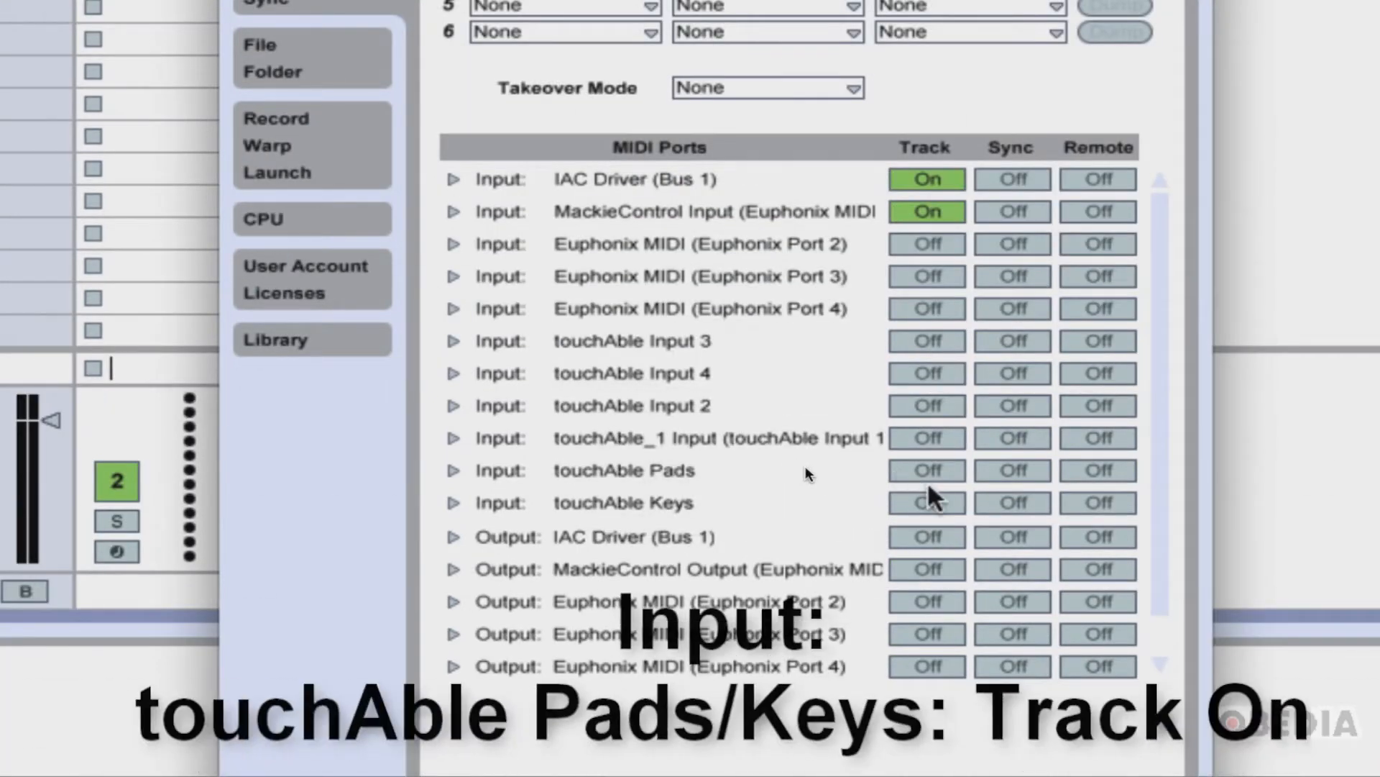
left_click(925, 469)
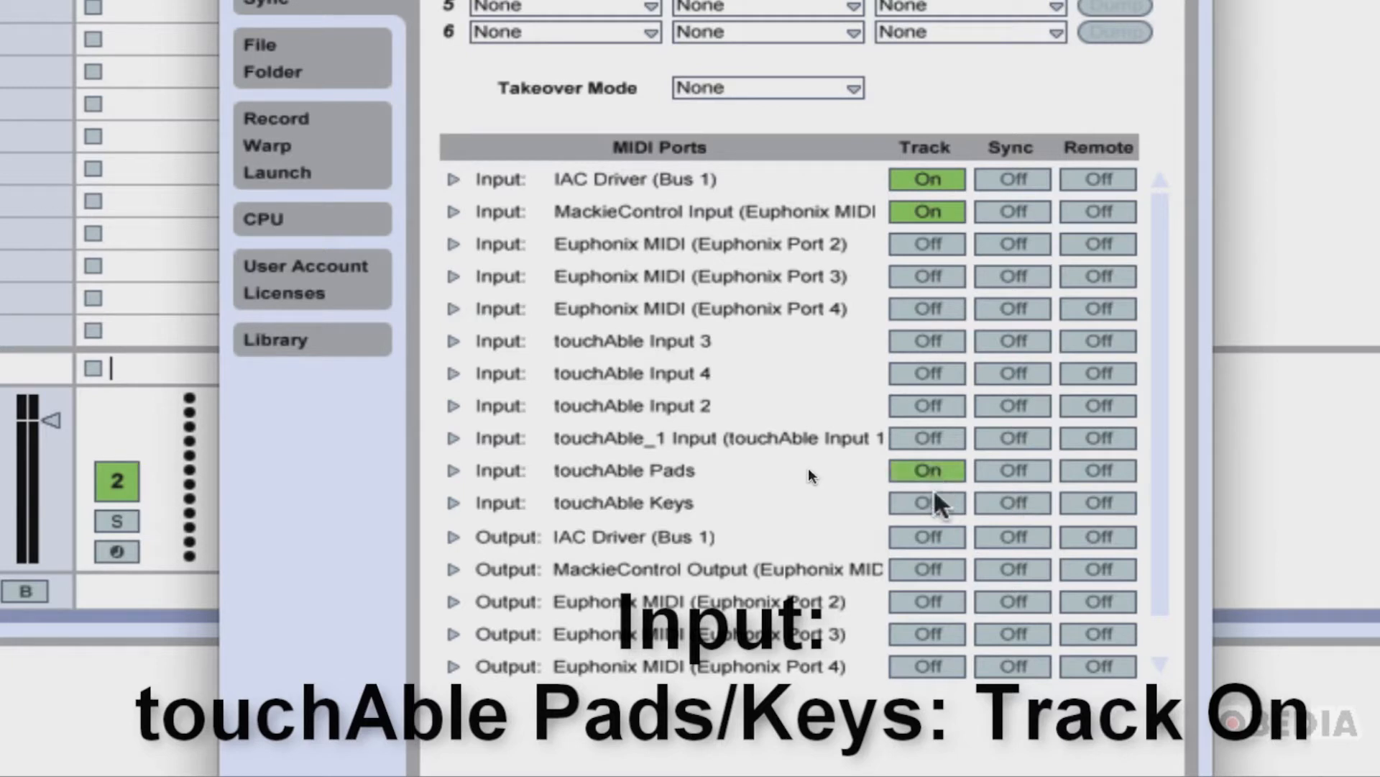
left_click(924, 502)
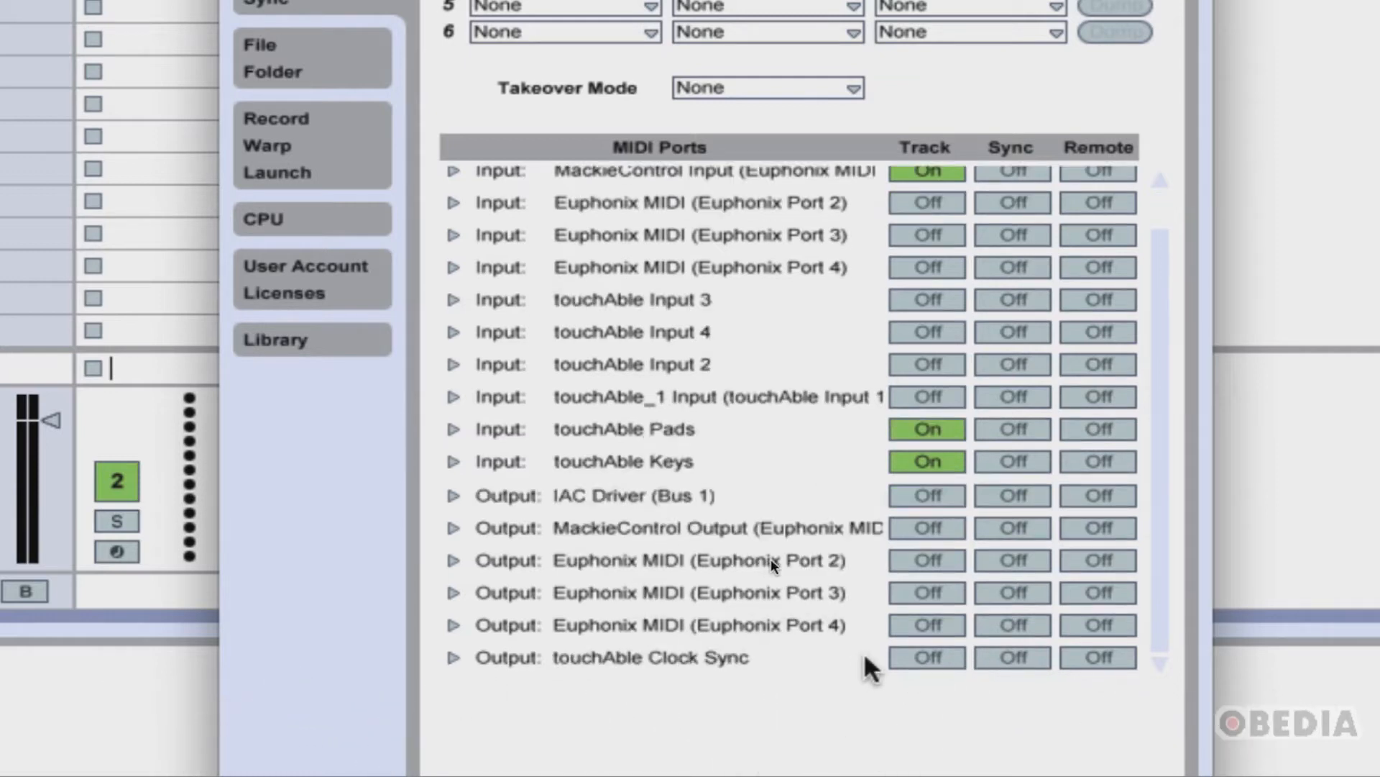
mouse_move(1021, 669)
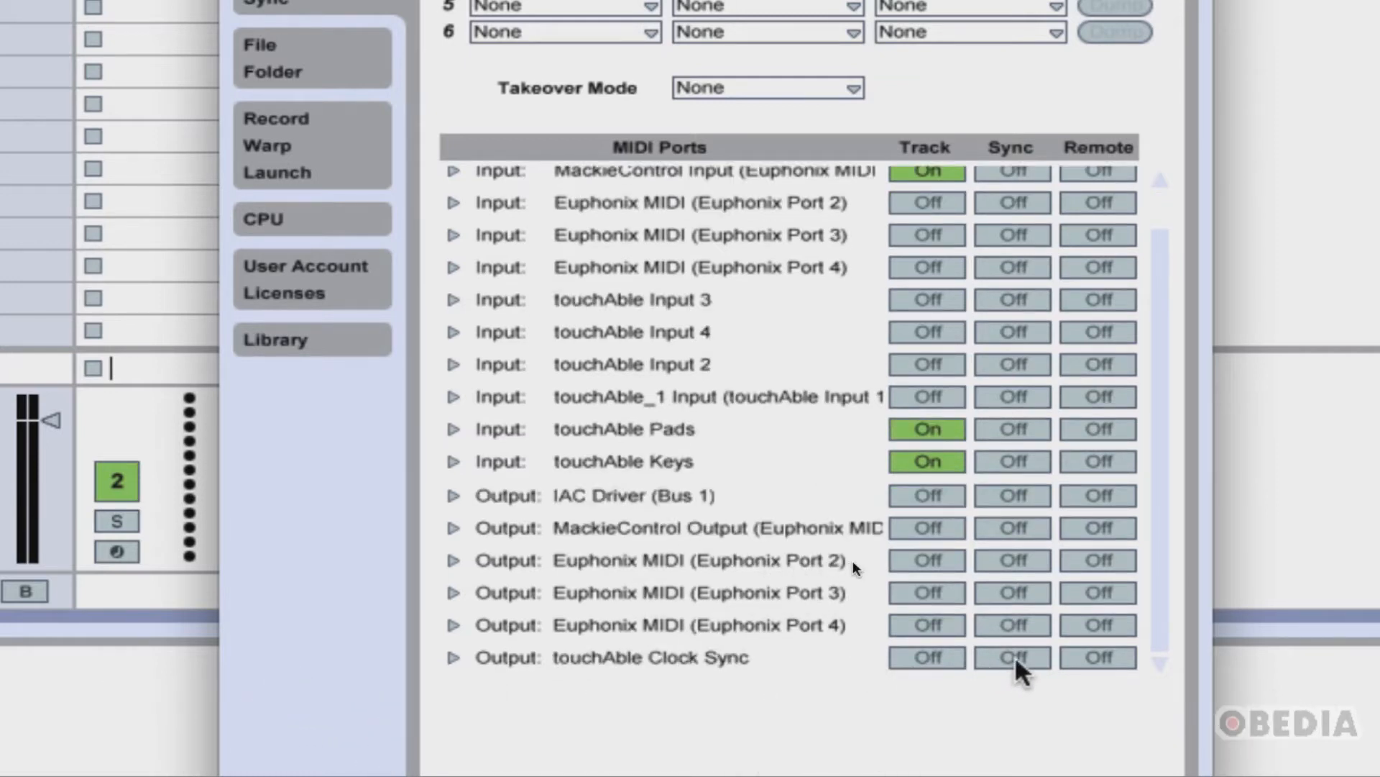
left_click(1011, 657)
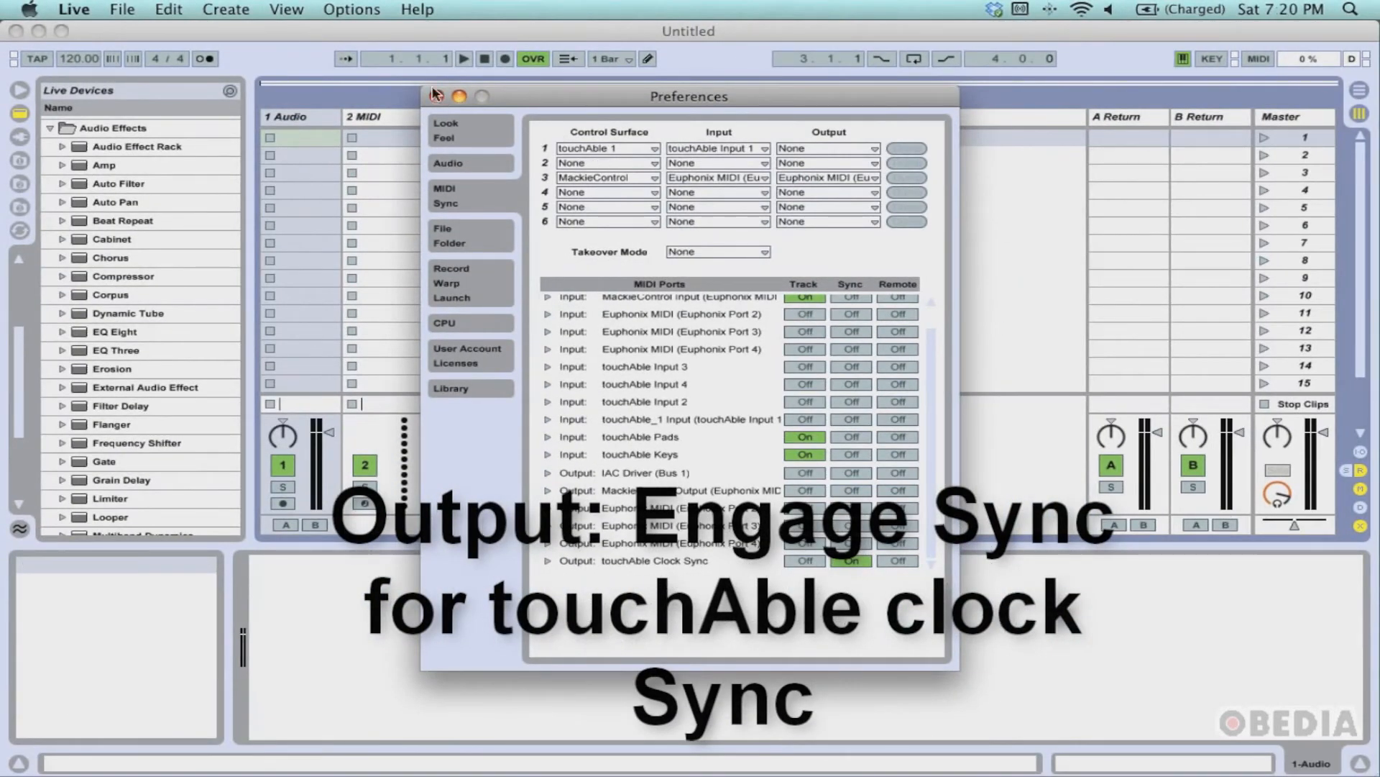
Step: Close the Preferences window and start Create Network… from the menu-bar Wi-Fi icon
left_click(439, 96)
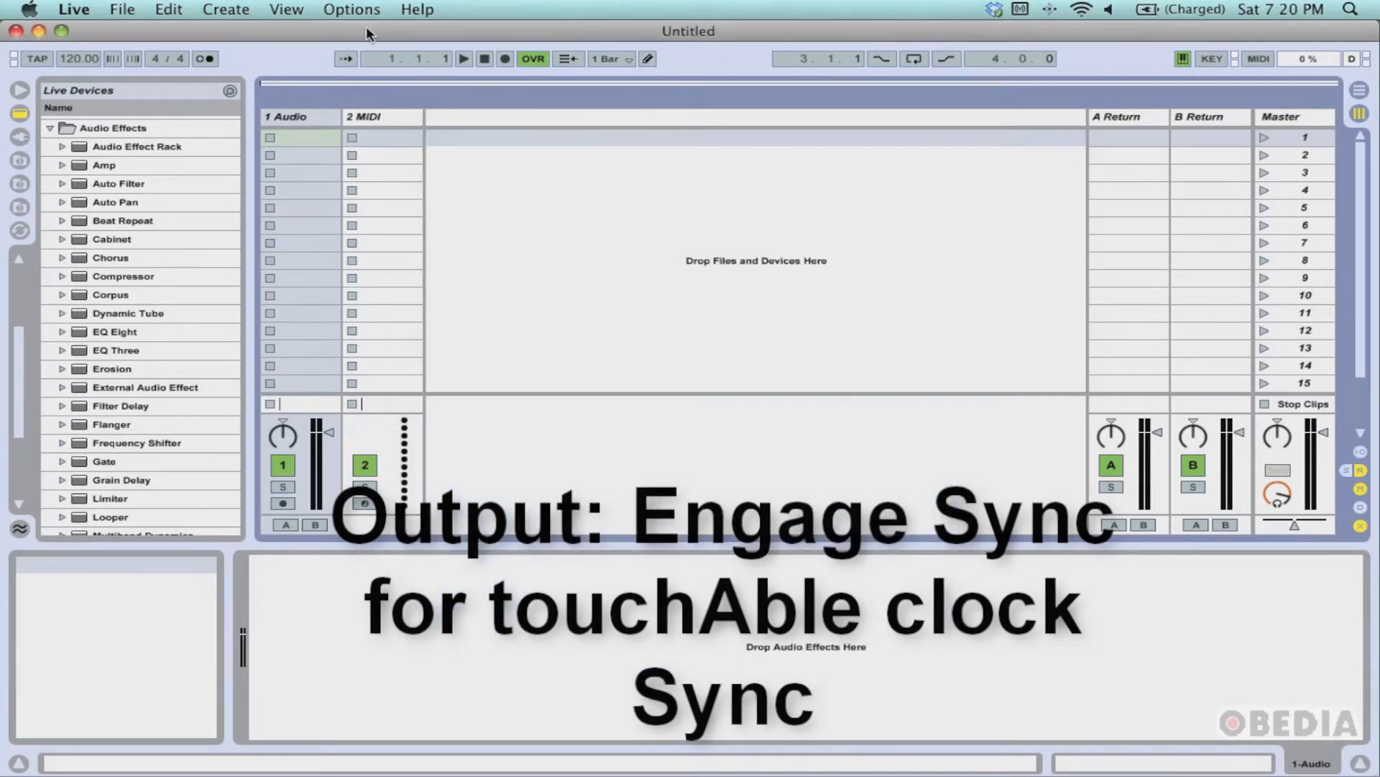
mouse_move(328, 41)
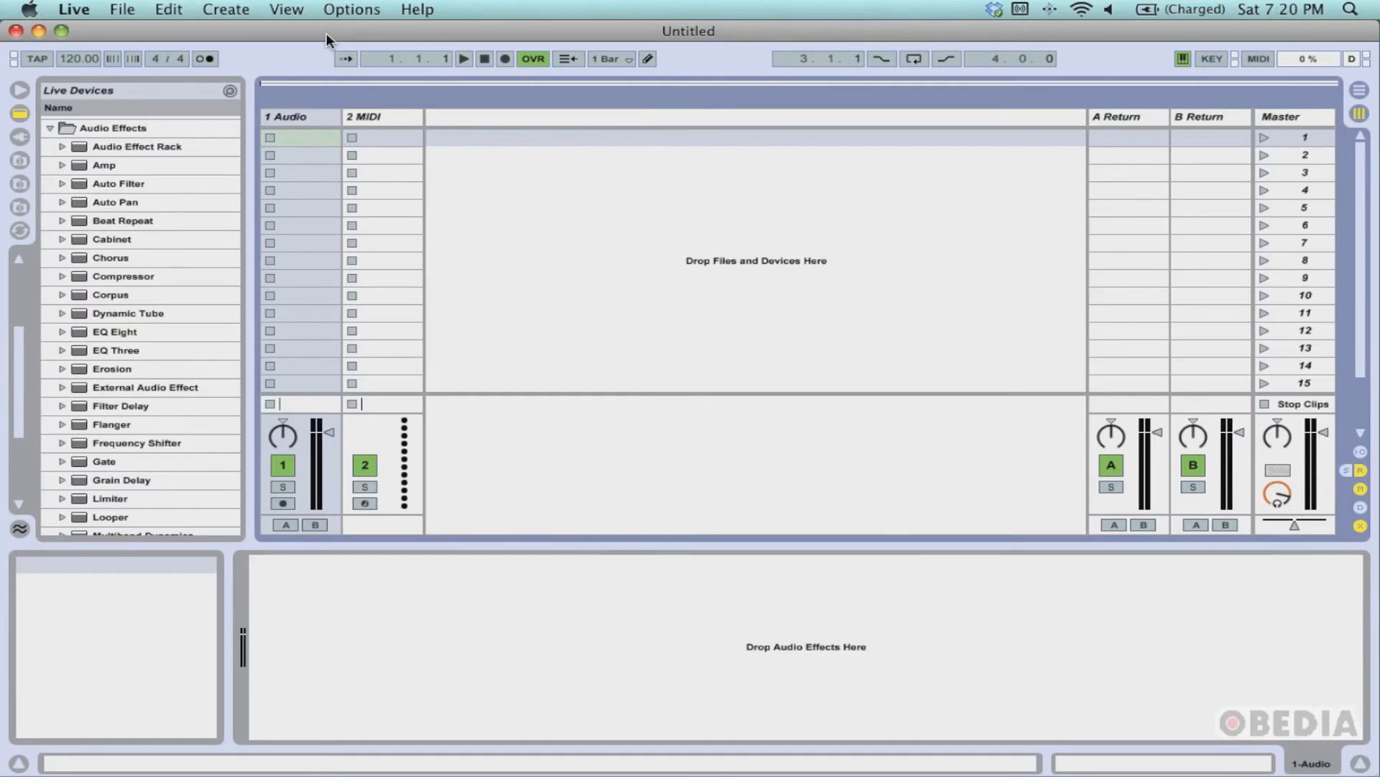
mouse_move(339, 40)
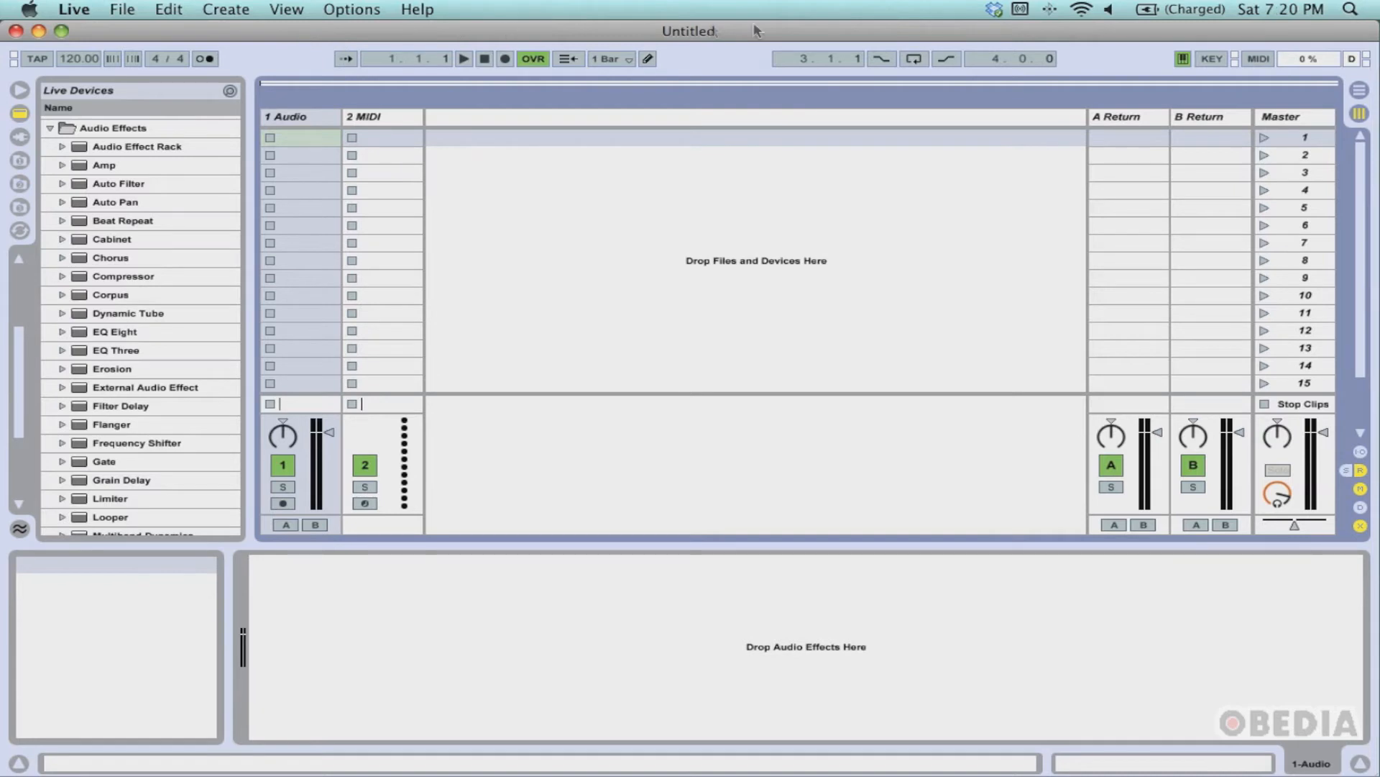
mouse_move(1080, 29)
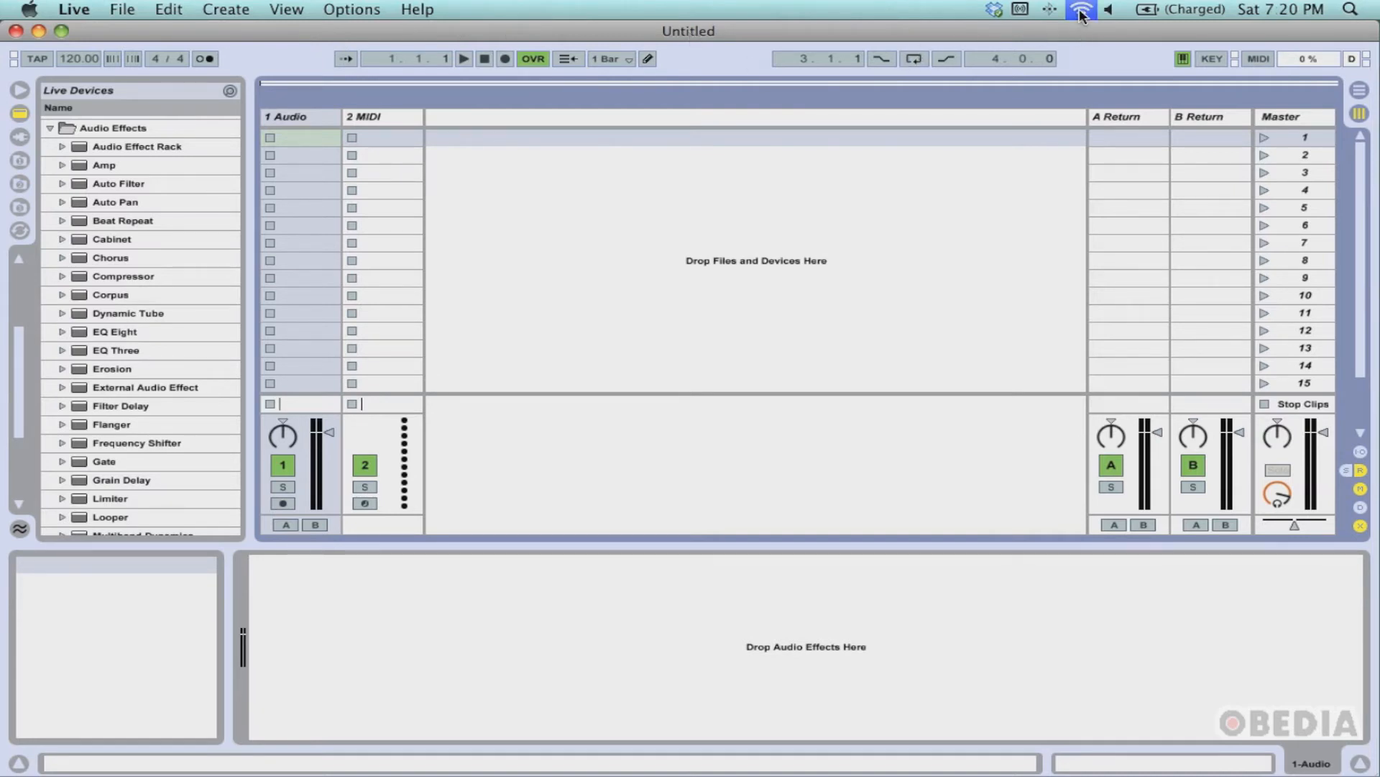
left_click(1081, 8)
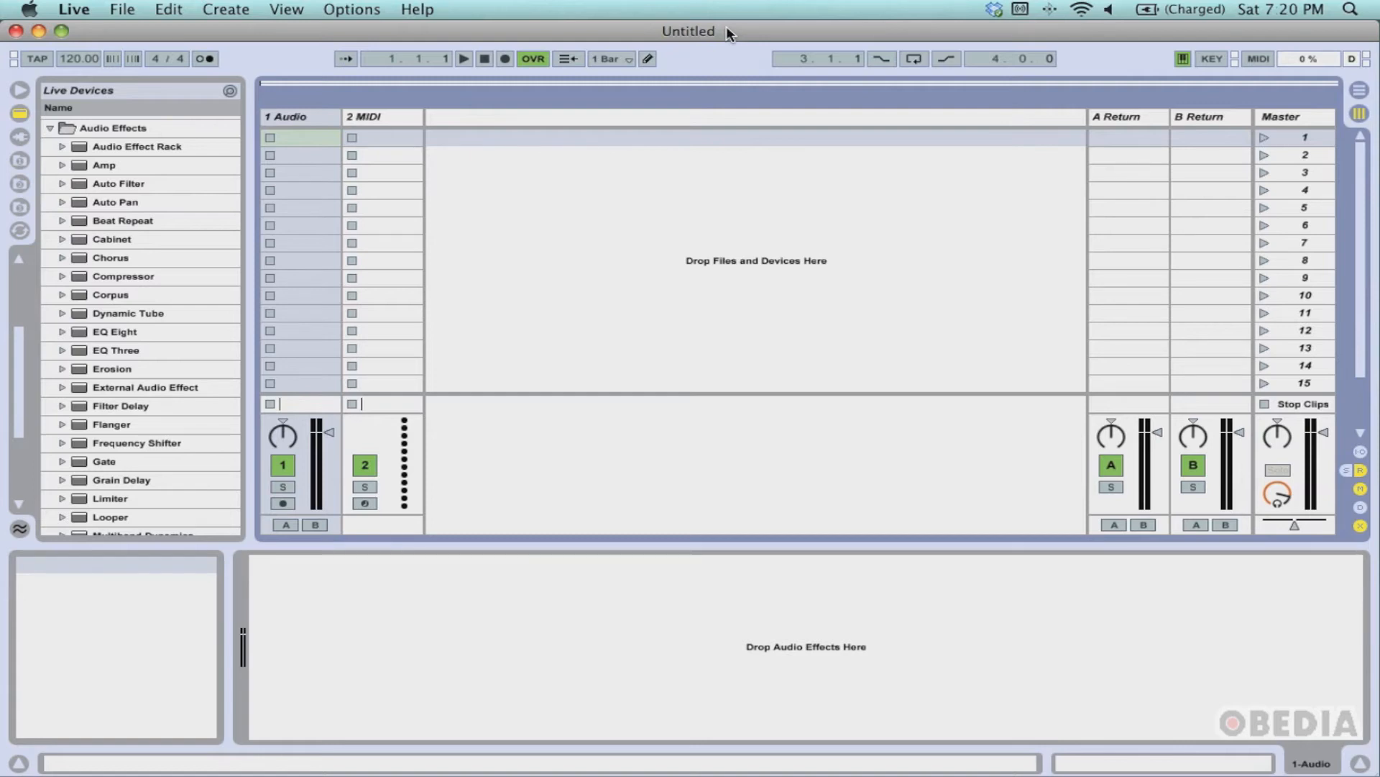
mouse_move(818, 35)
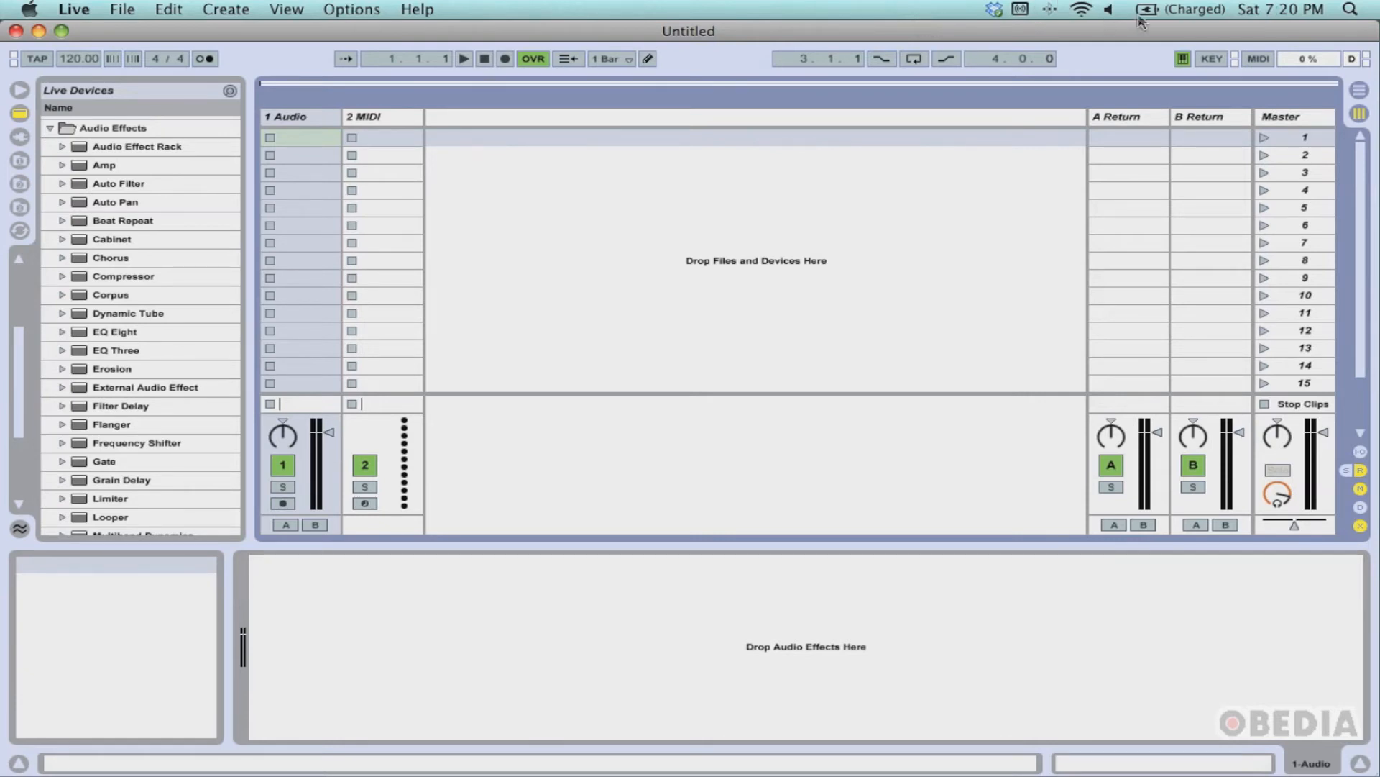
left_click(1081, 8)
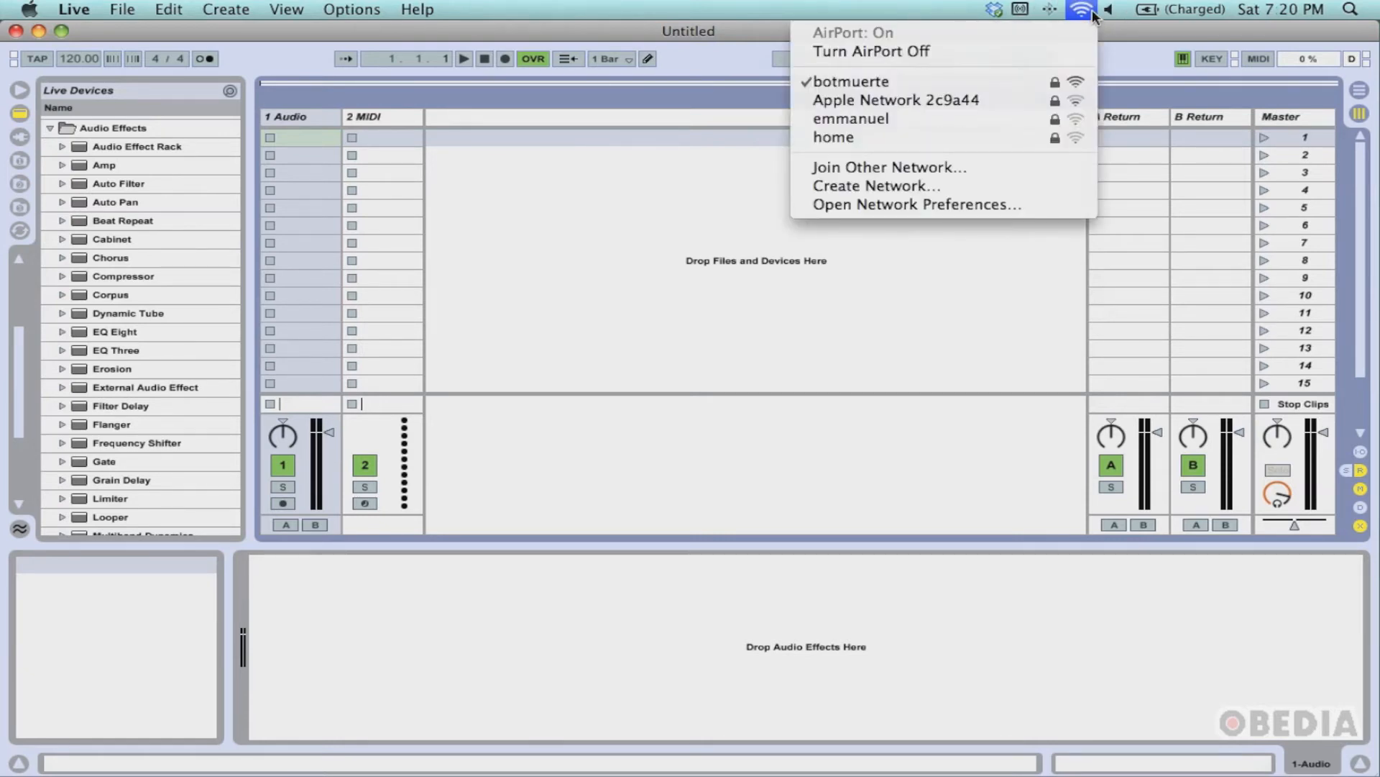
left_click(1084, 10)
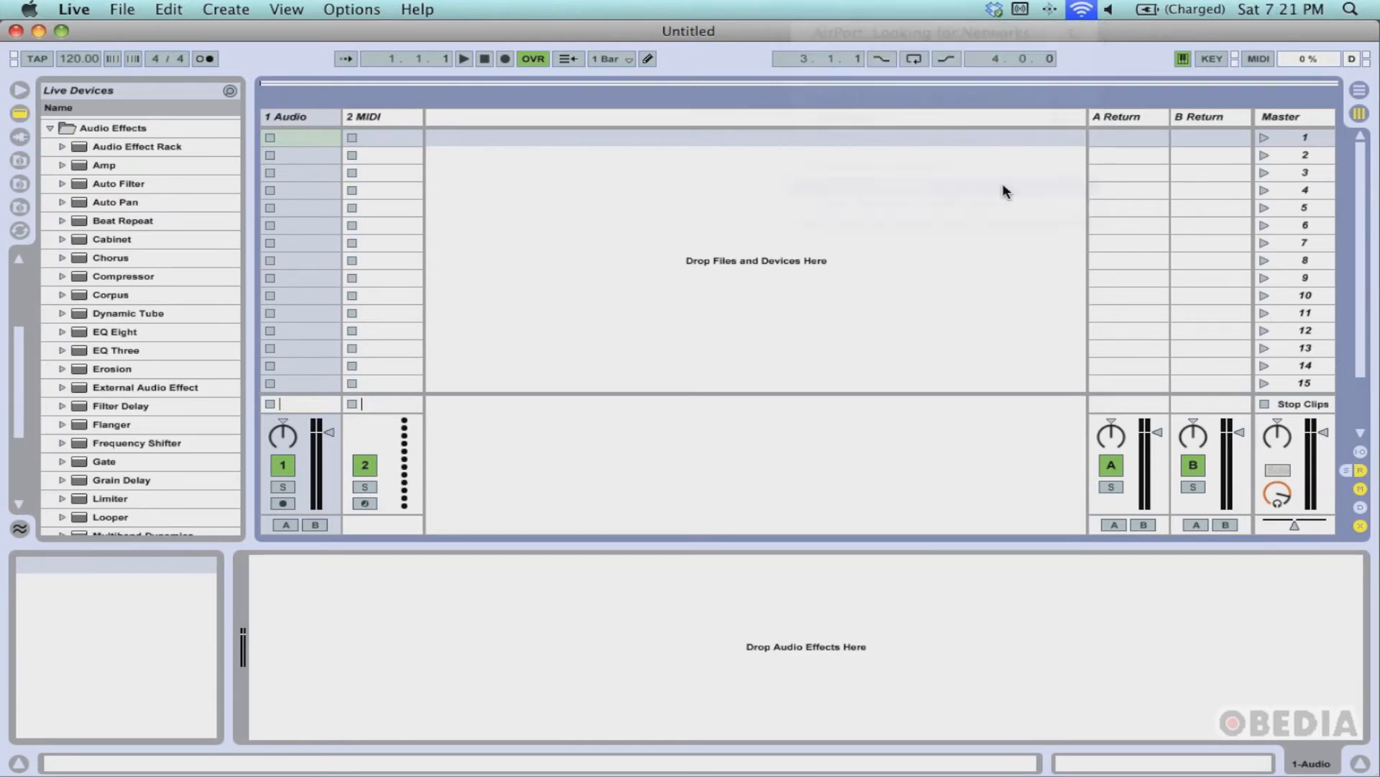
Step: Name the new network 'touchable' and require a password for it
left_click(1080, 9)
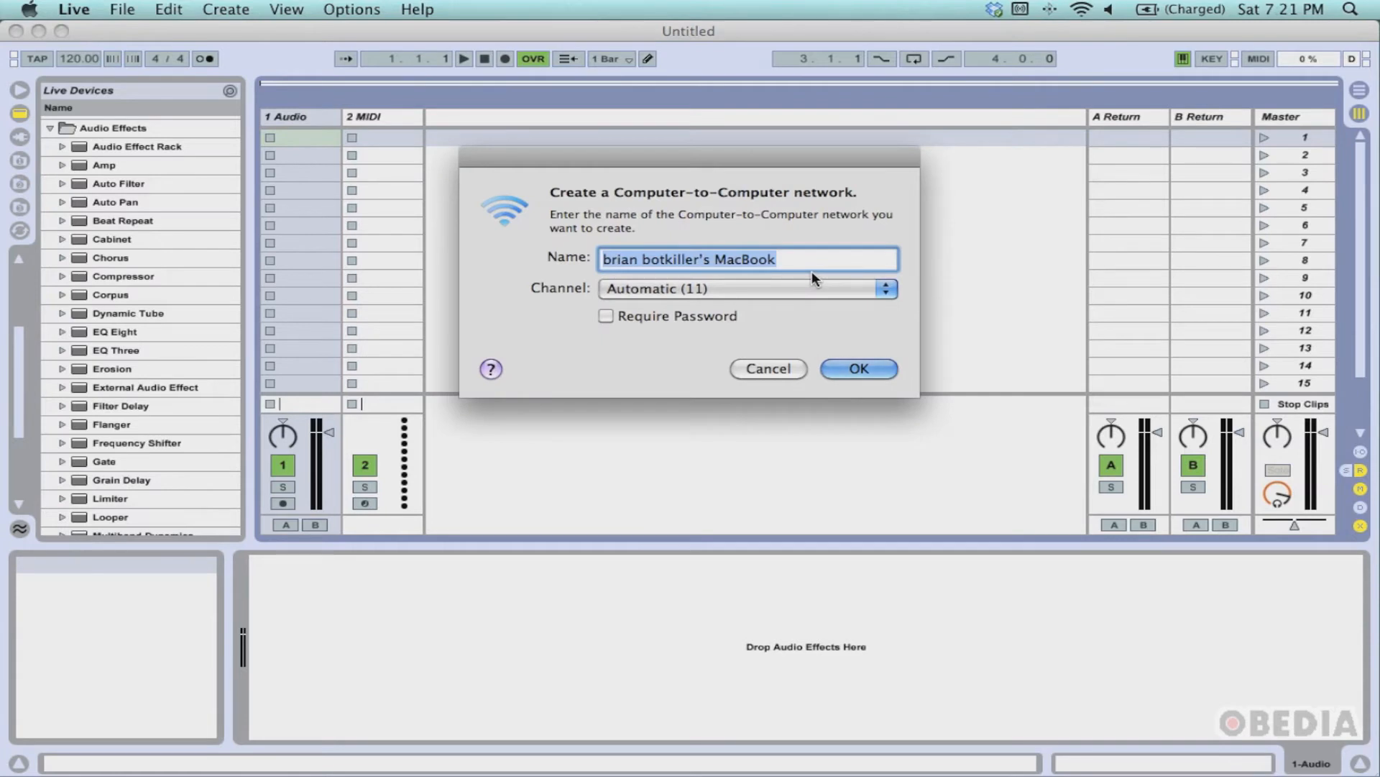
mouse_move(735, 216)
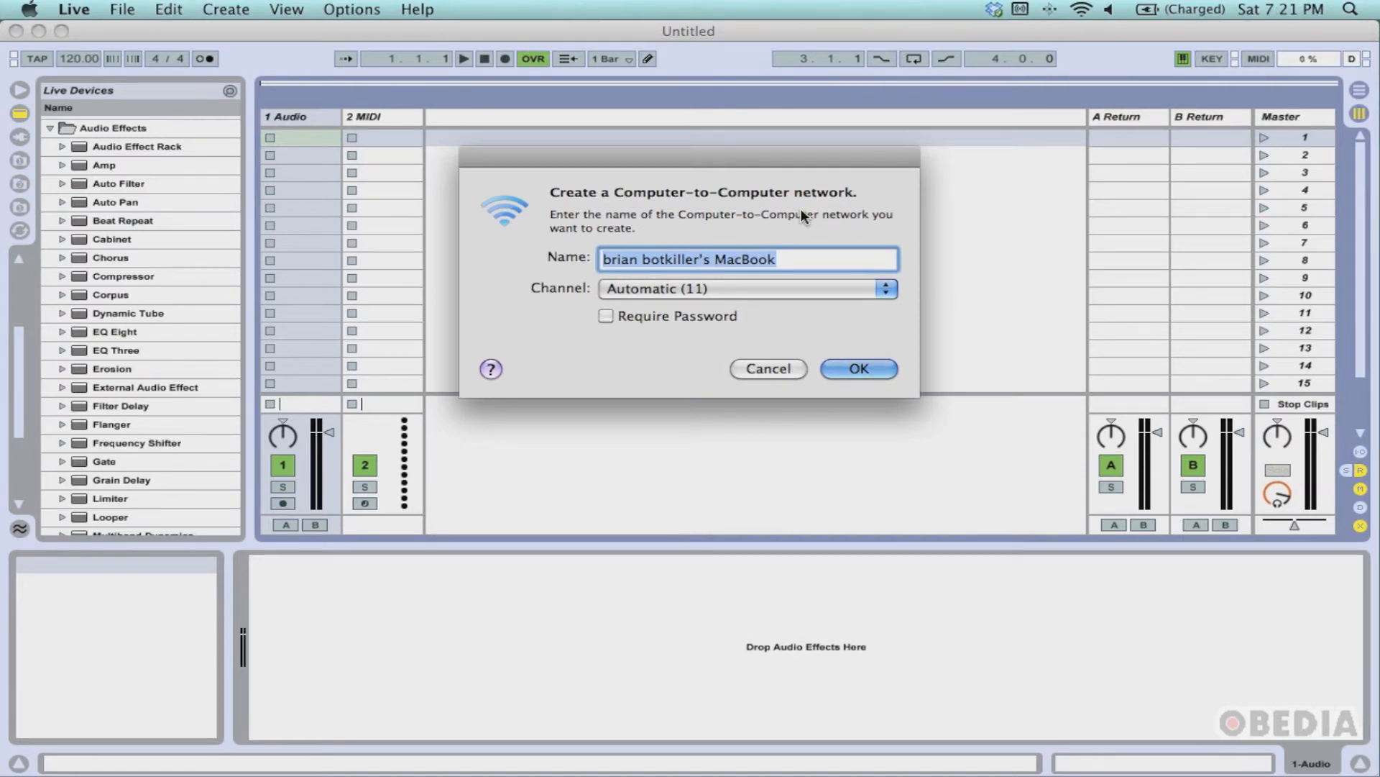
type("toucha")
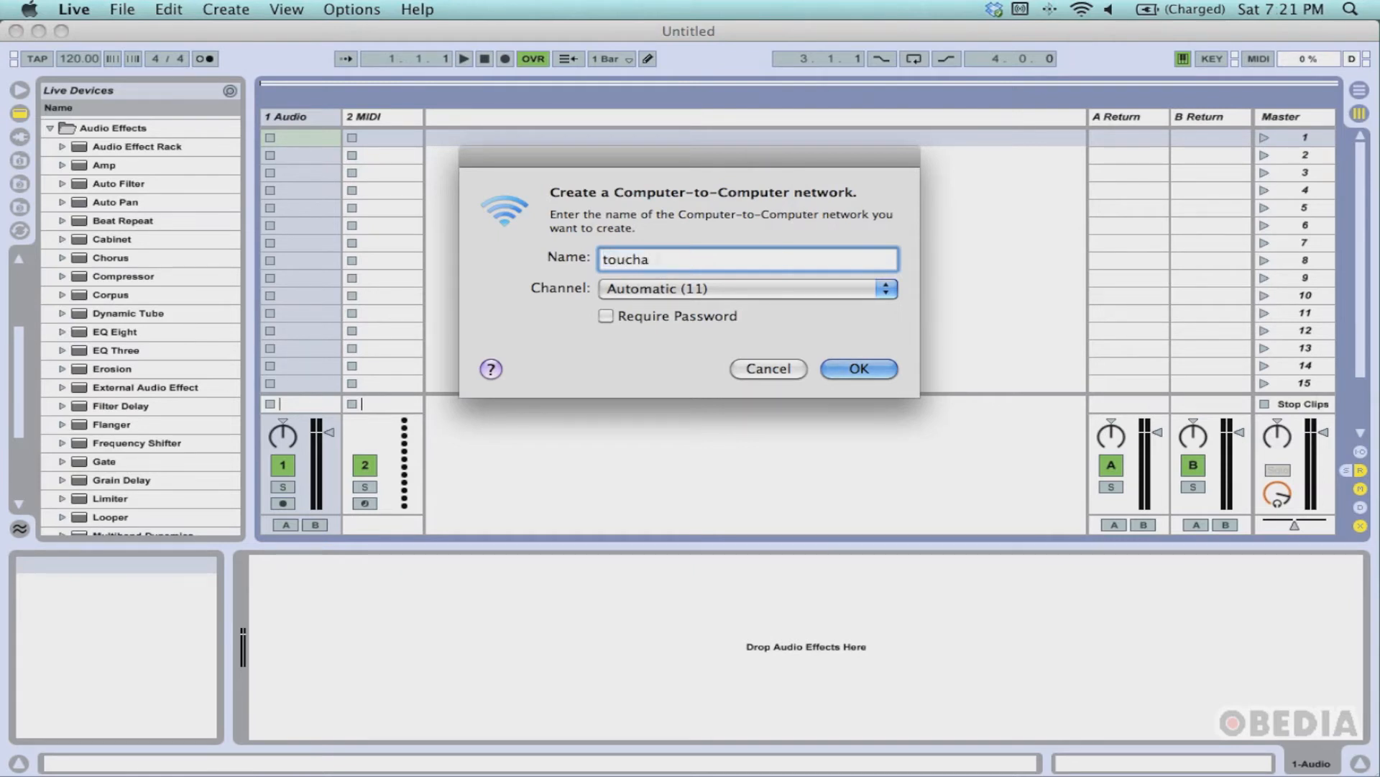
type("ble")
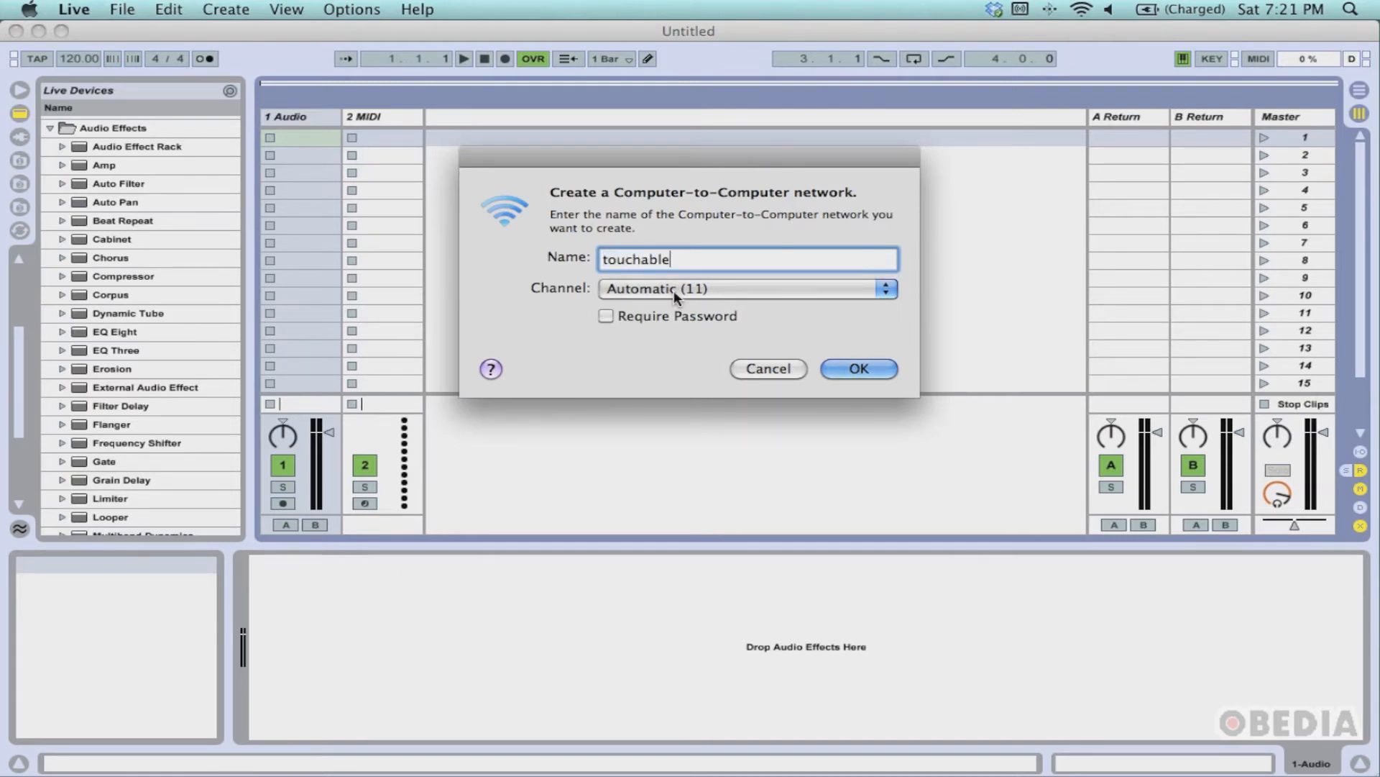
mouse_move(645, 311)
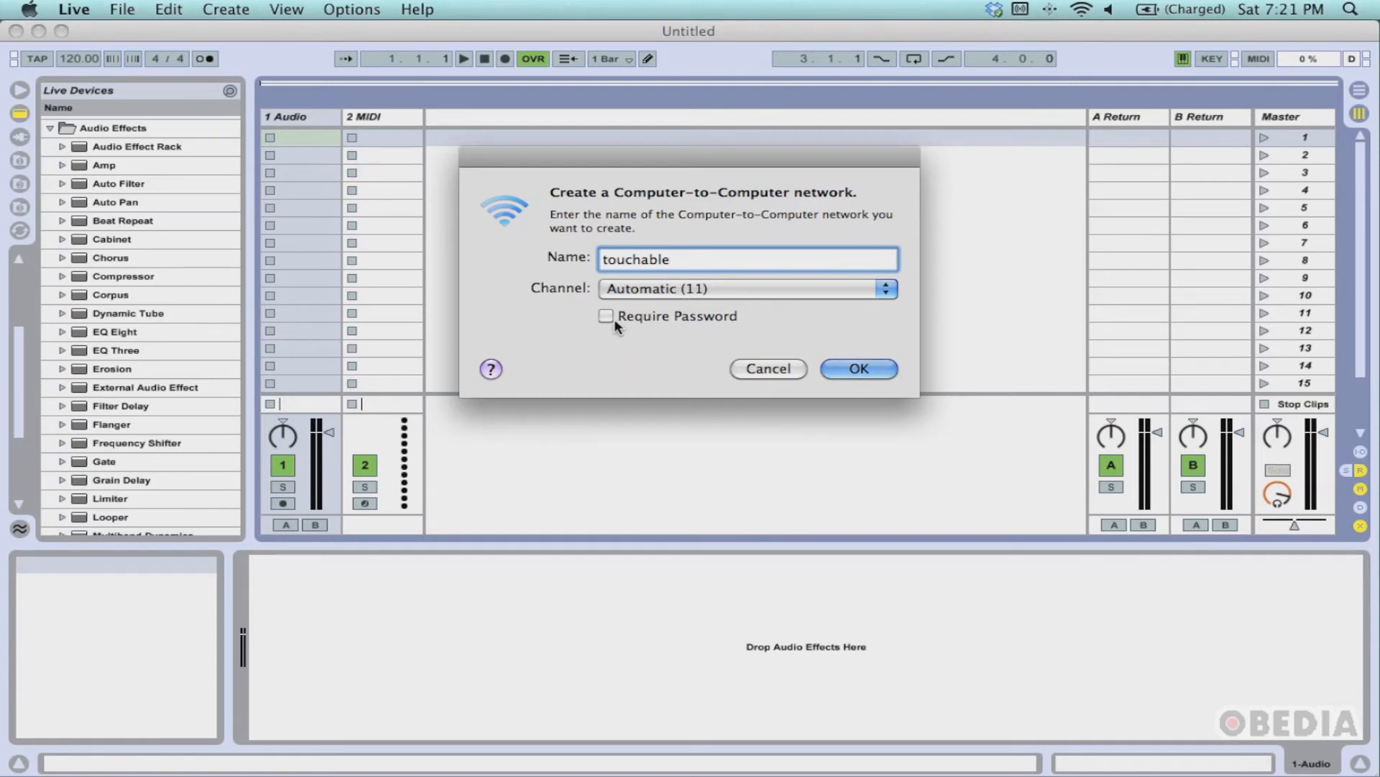
left_click(605, 315)
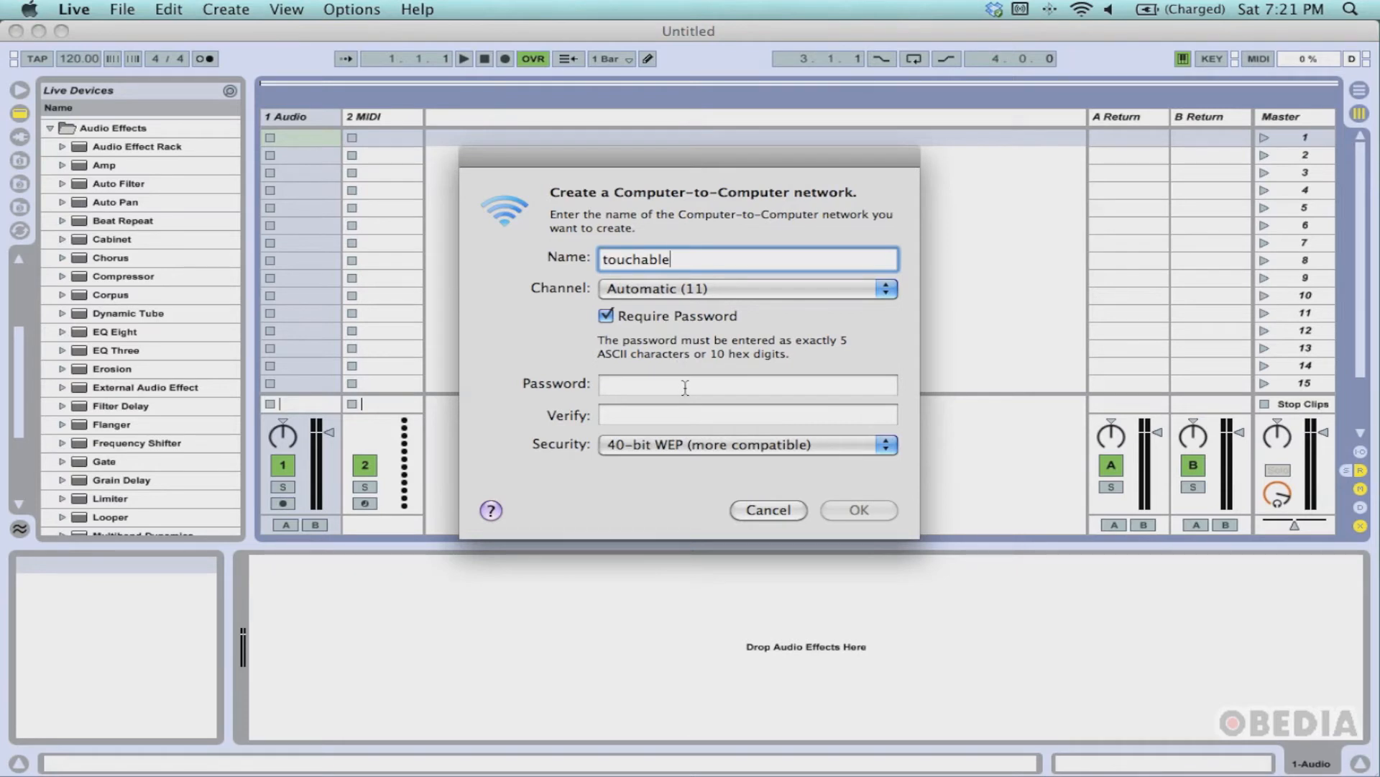
Step: Enter and verify a five-character 40-bit WEP password and create the touchable network
left_click(747, 386)
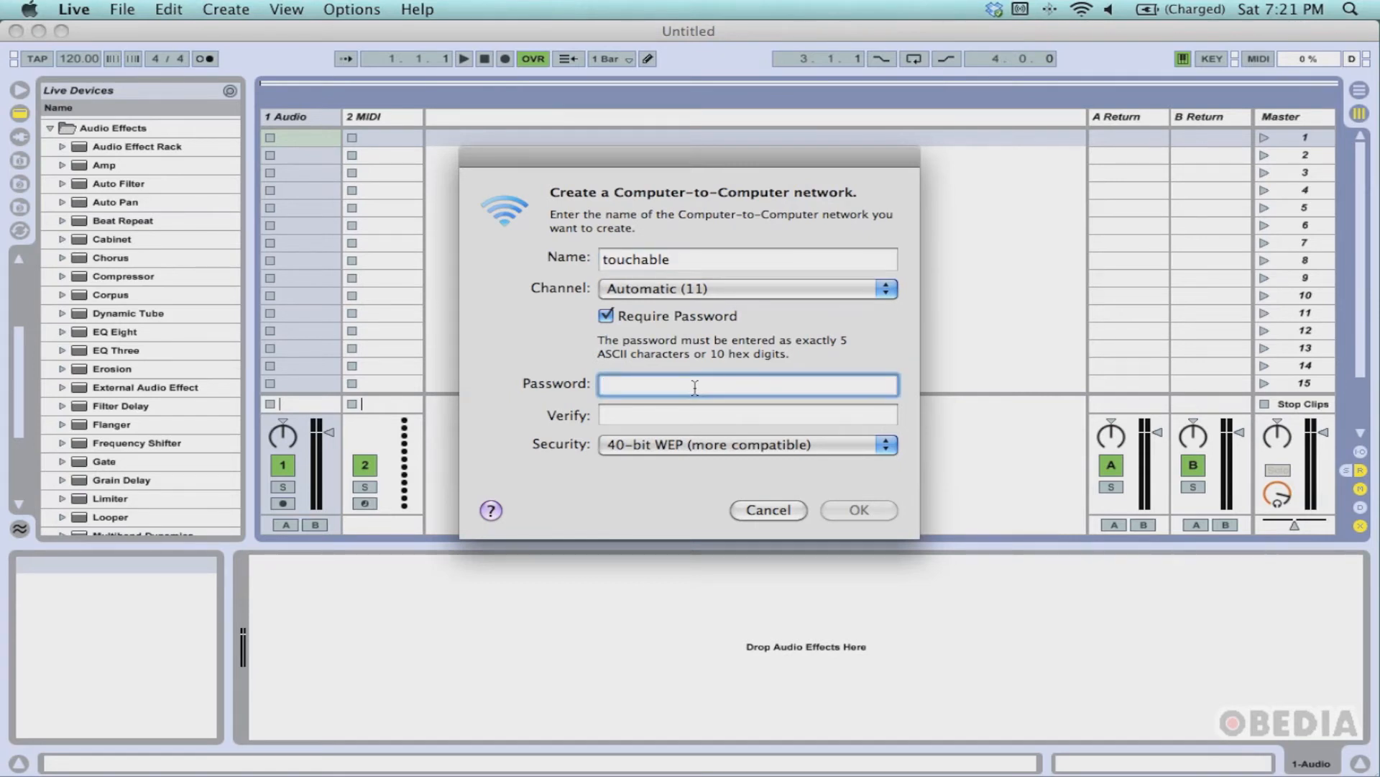
left_click(747, 384)
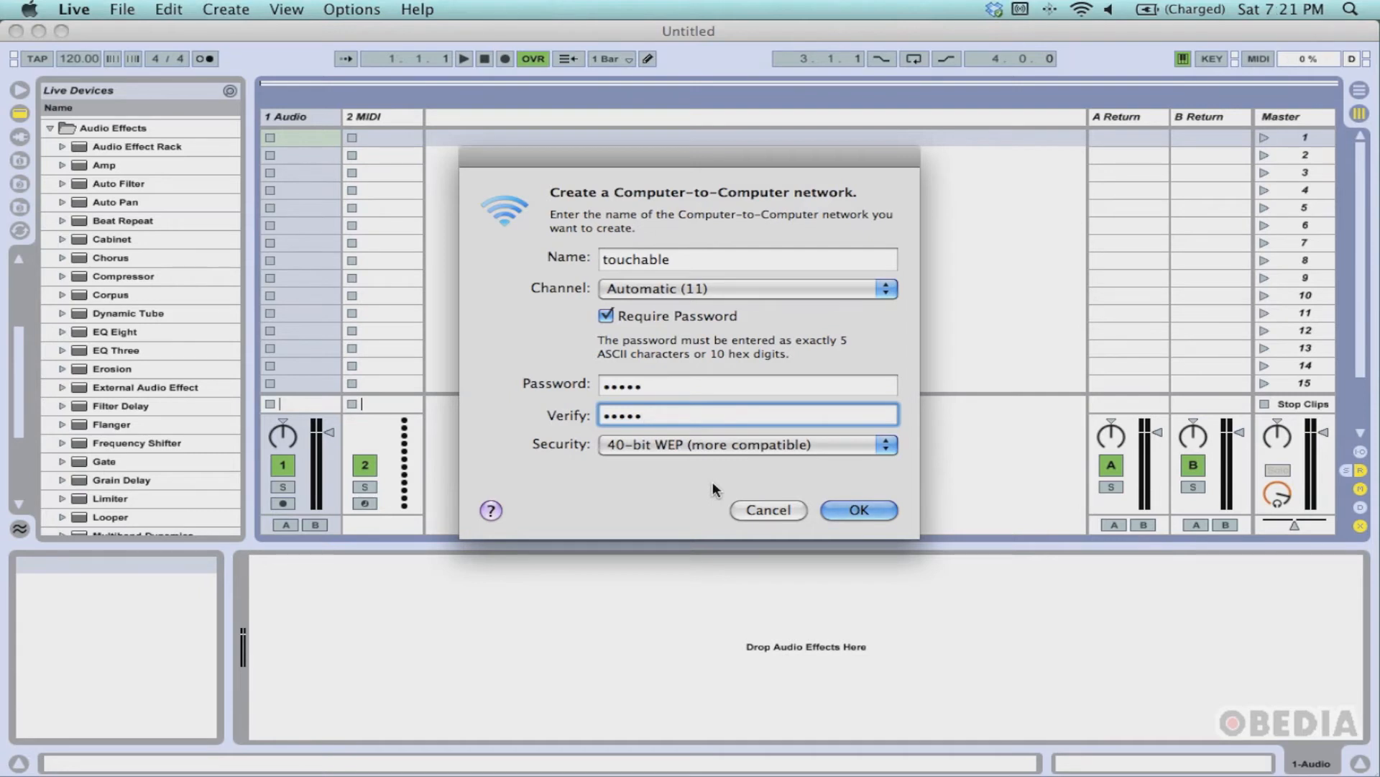
left_click(746, 414)
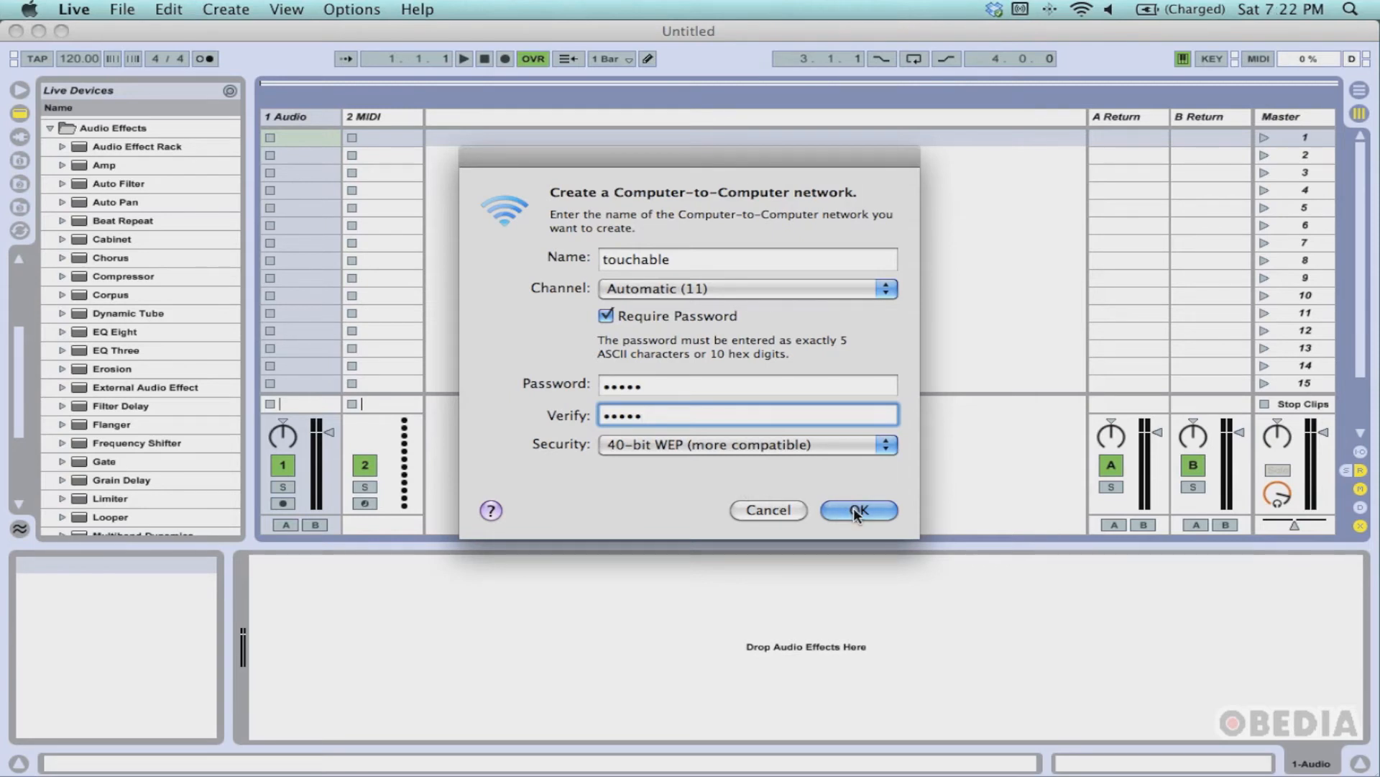
left_click(859, 509)
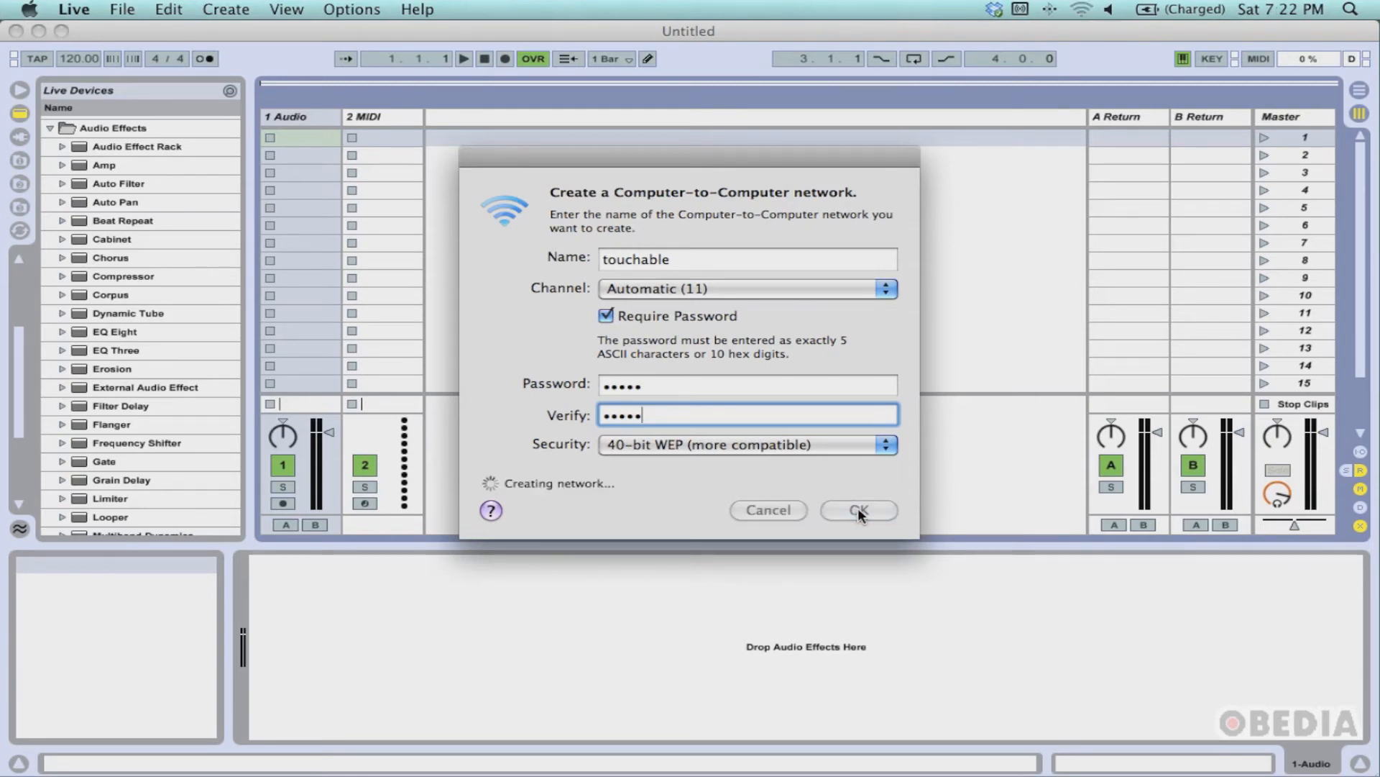
left_click(857, 511)
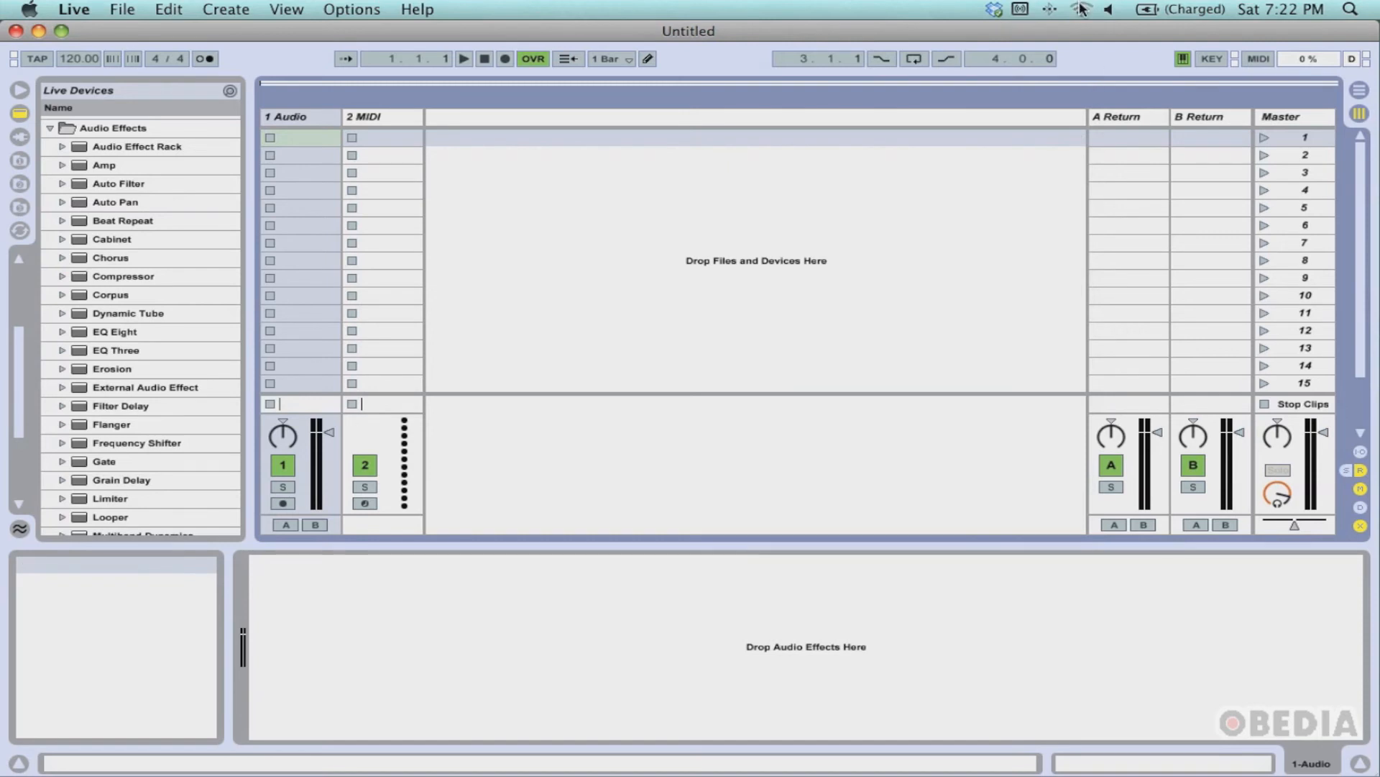
left_click(1081, 11)
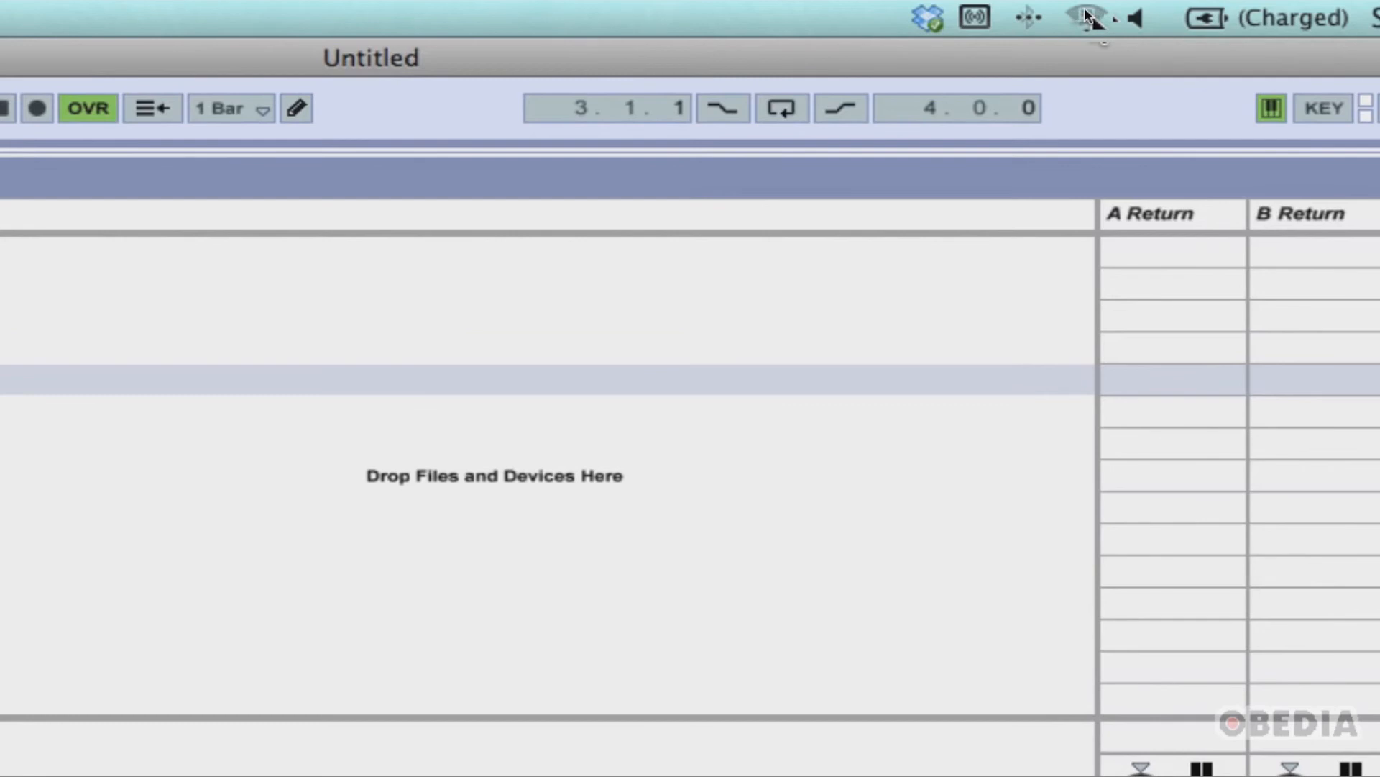
mouse_move(1095, 22)
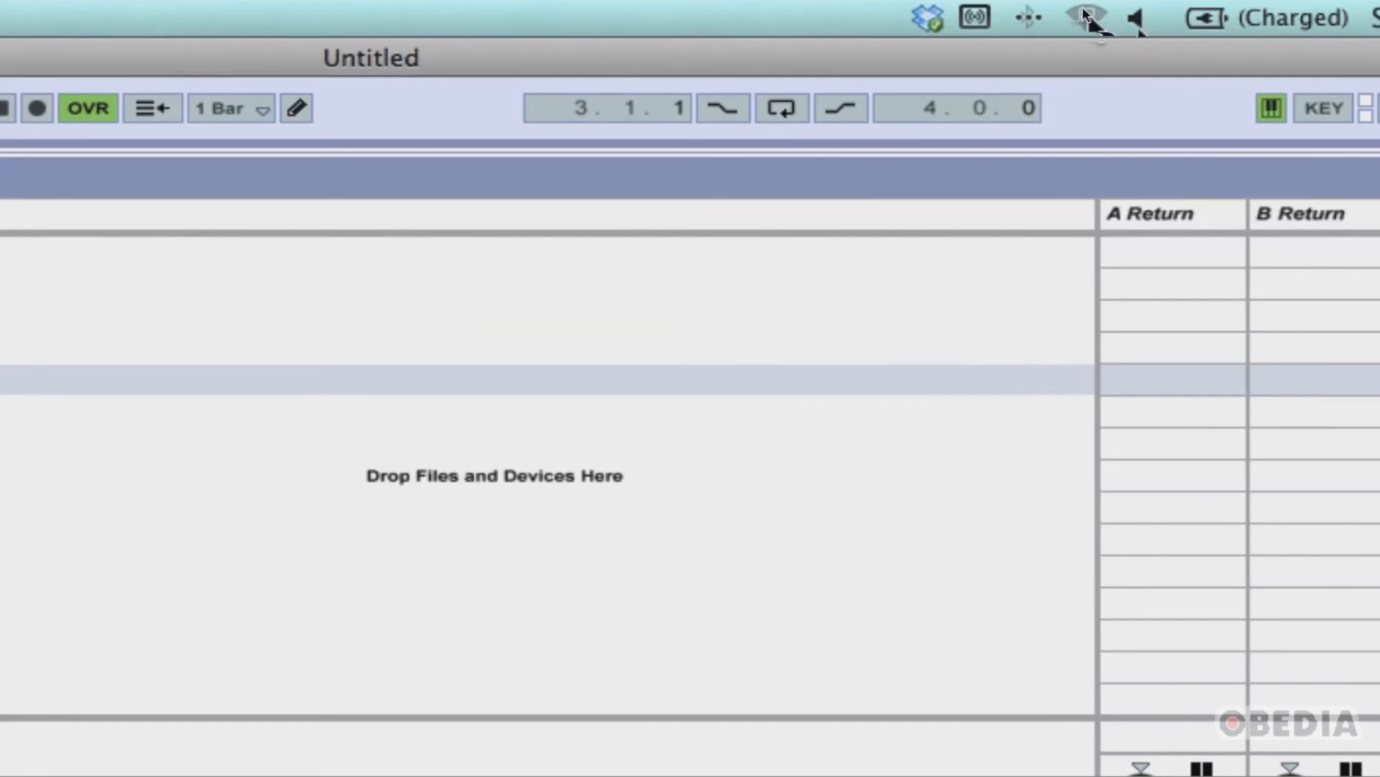
mouse_move(1099, 29)
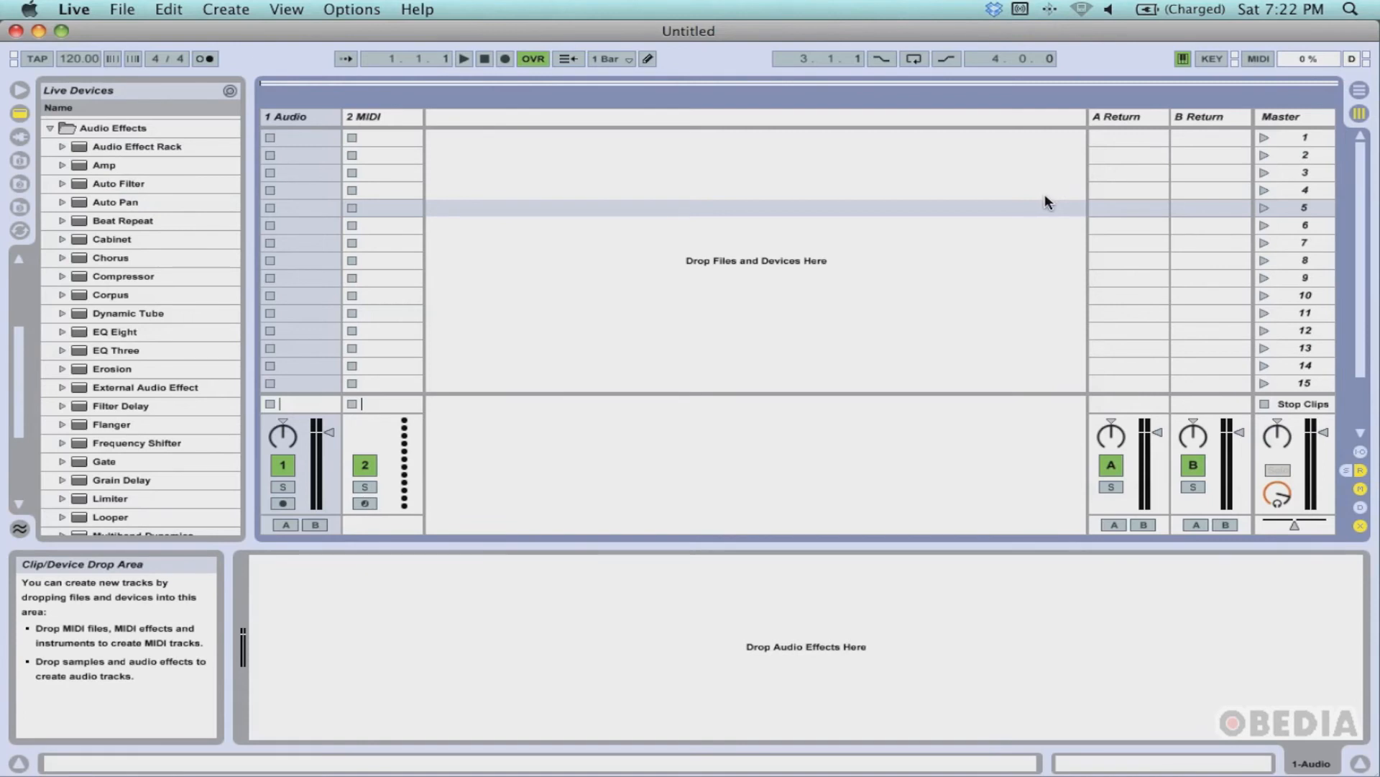
mouse_move(1041, 197)
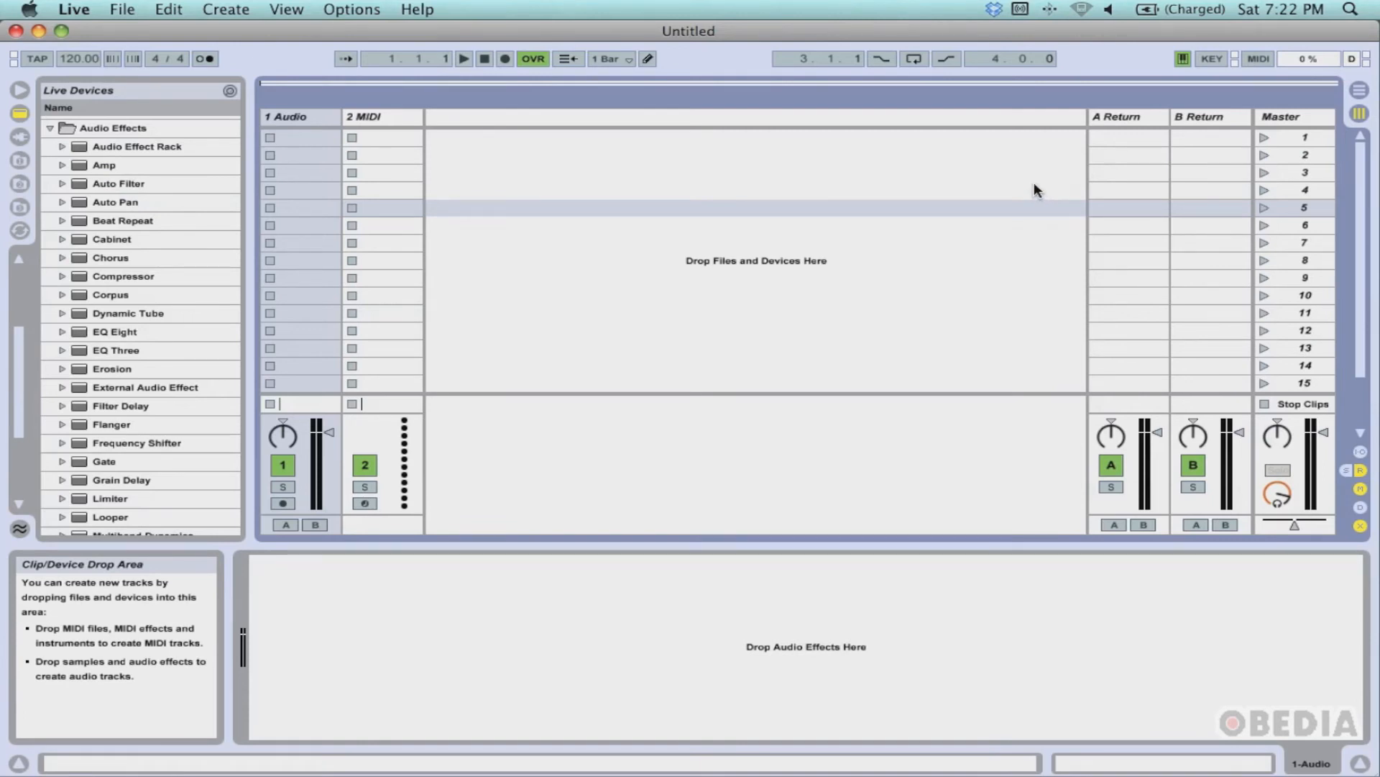
mouse_move(1007, 182)
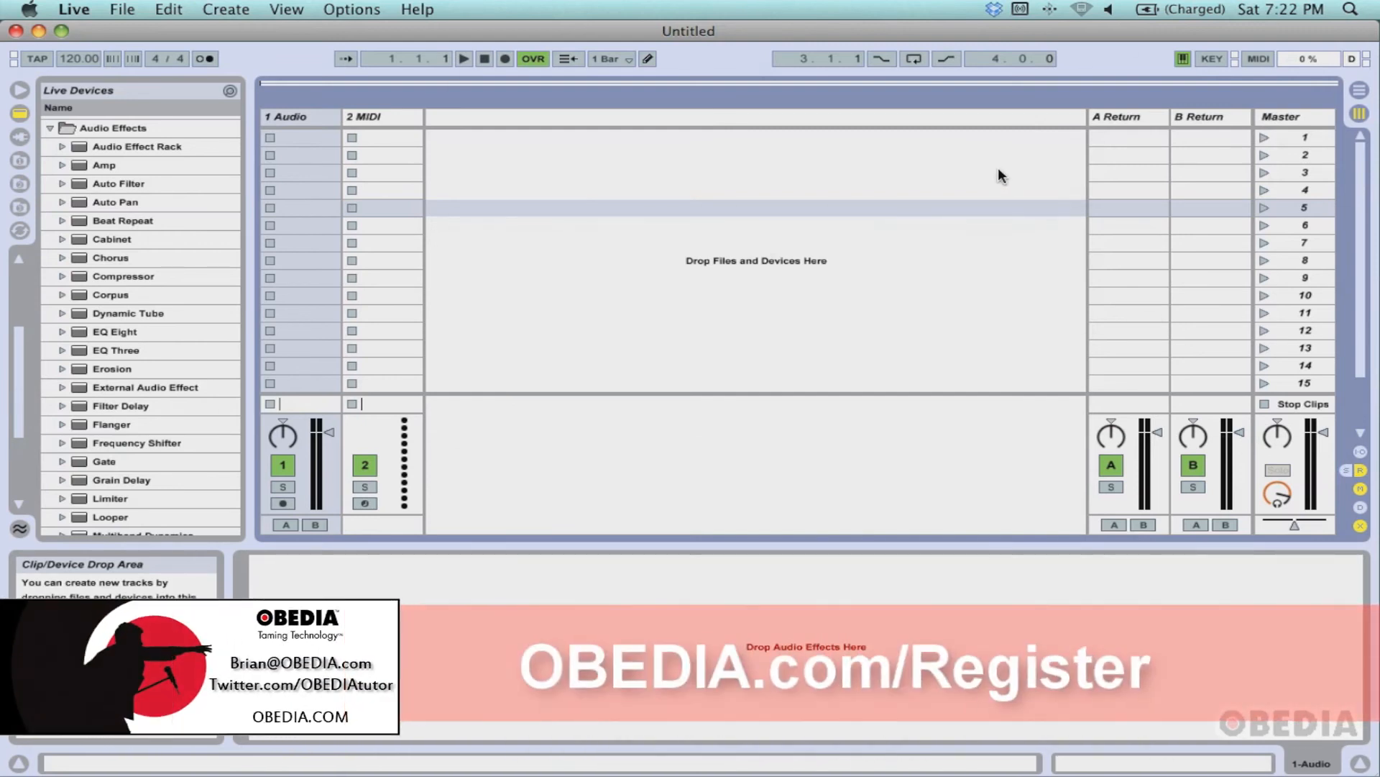
mouse_move(941, 237)
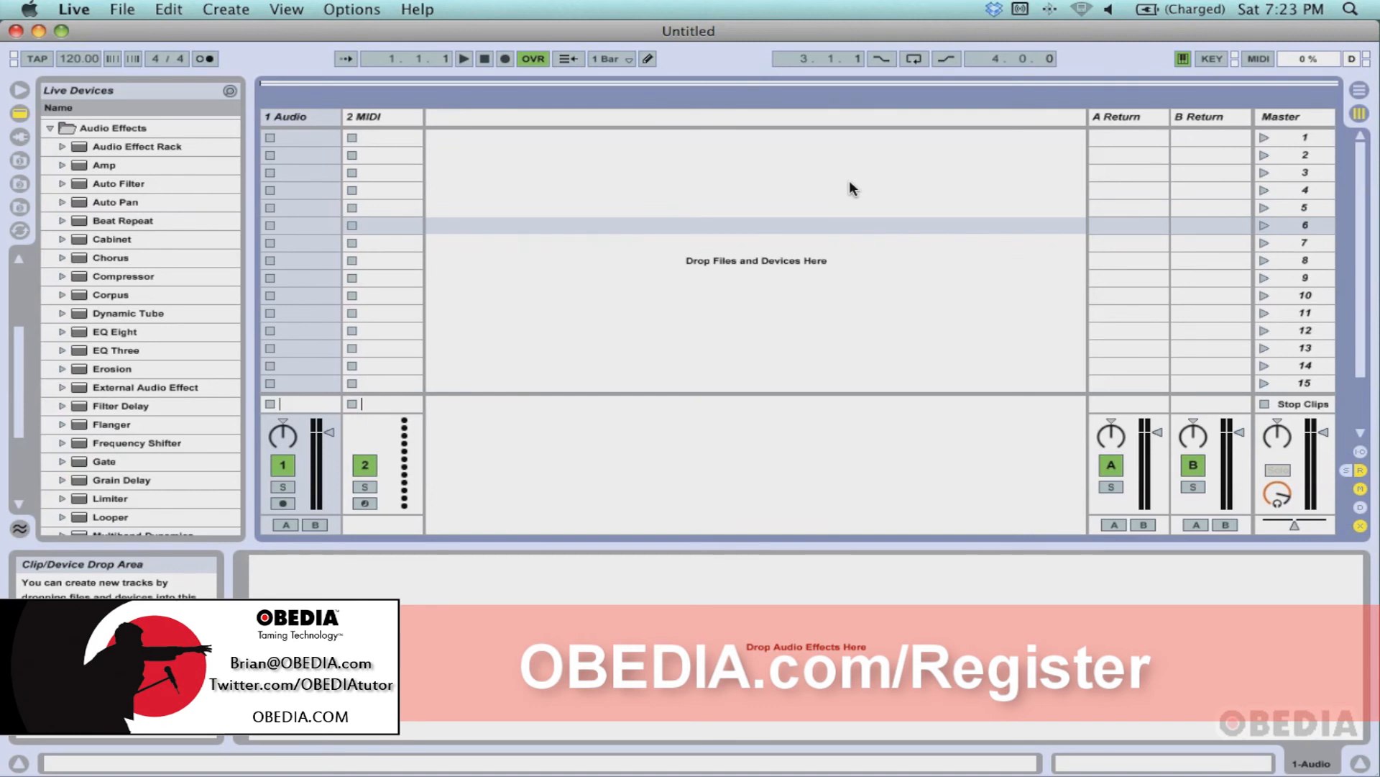
mouse_move(867, 177)
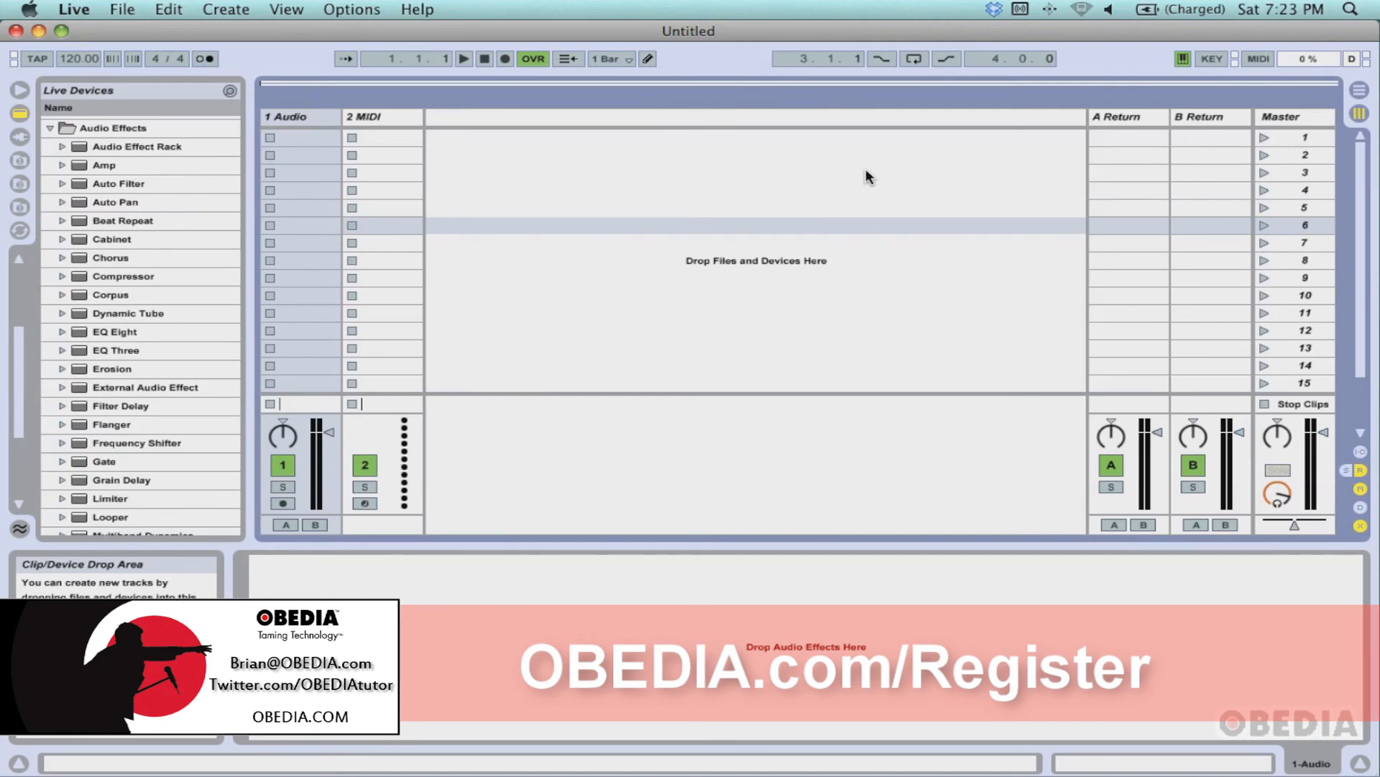